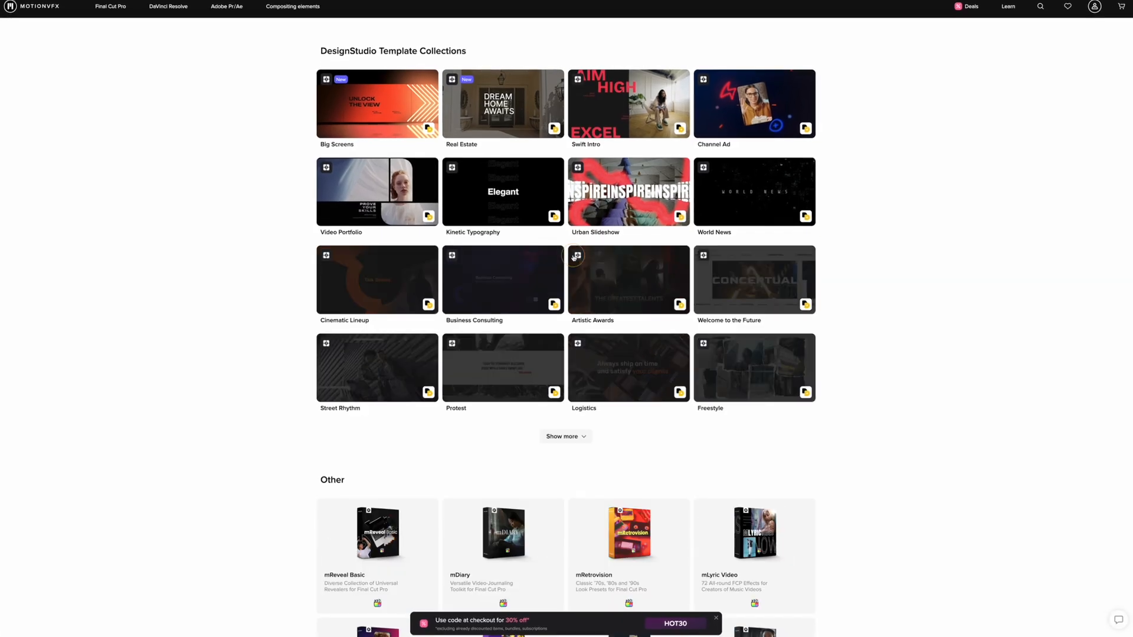
# - Expand the DesignStudio Template Collections twice with Show more to reveal additional templates
pyautogui.click(565, 436)
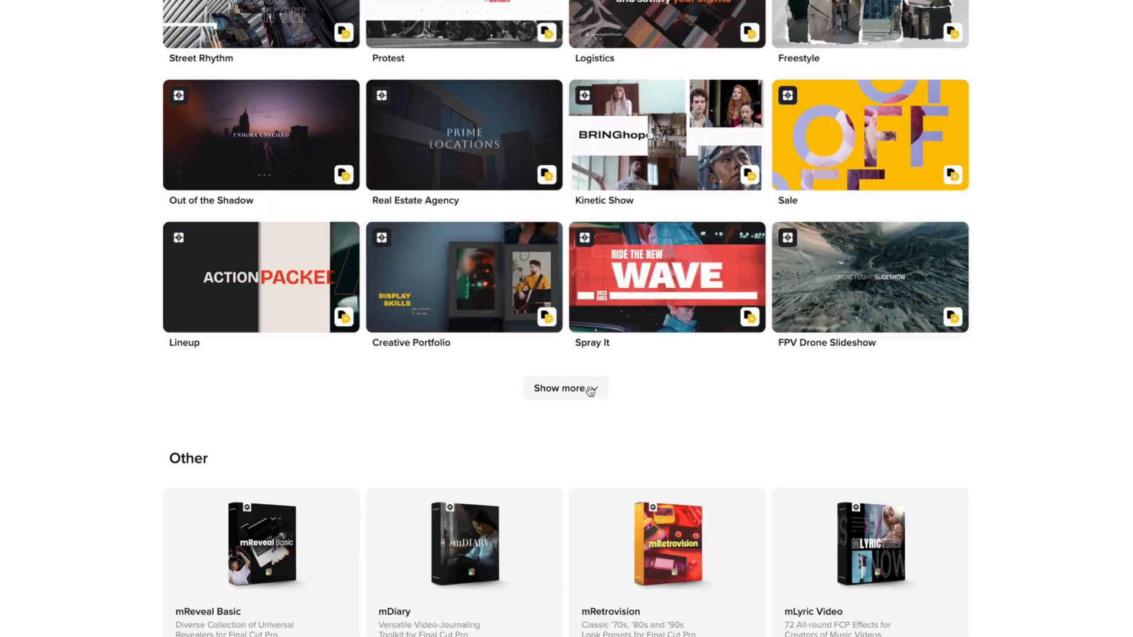
pyautogui.click(565, 388)
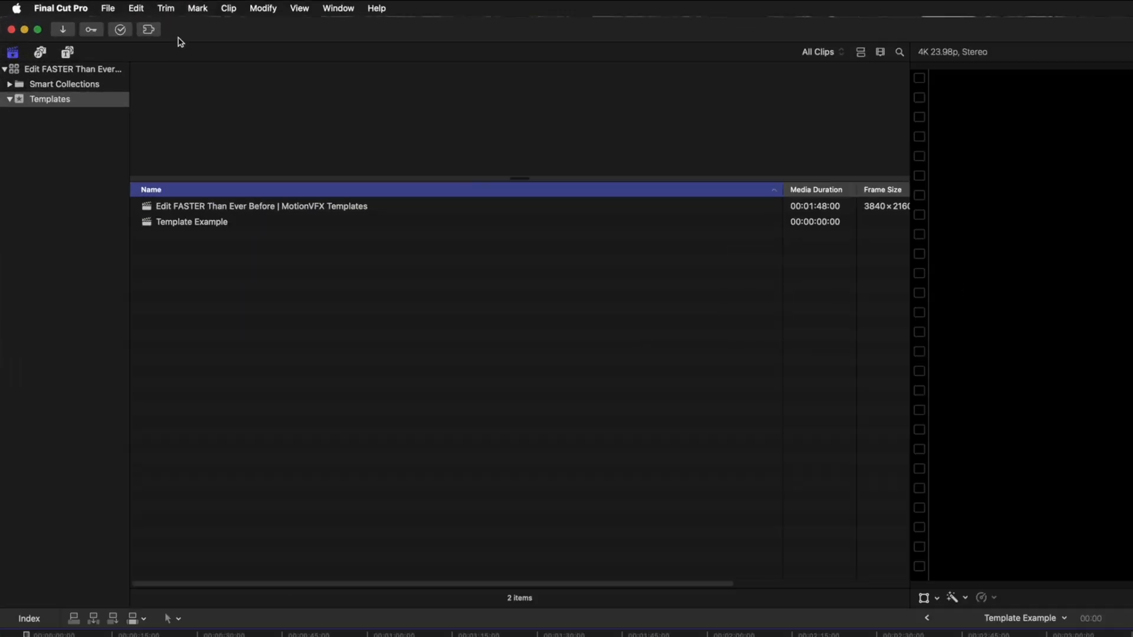
# - Launch mExtension from Workflow Extensions and choose the Artistic Awards collection from mCollections
pyautogui.click(149, 30)
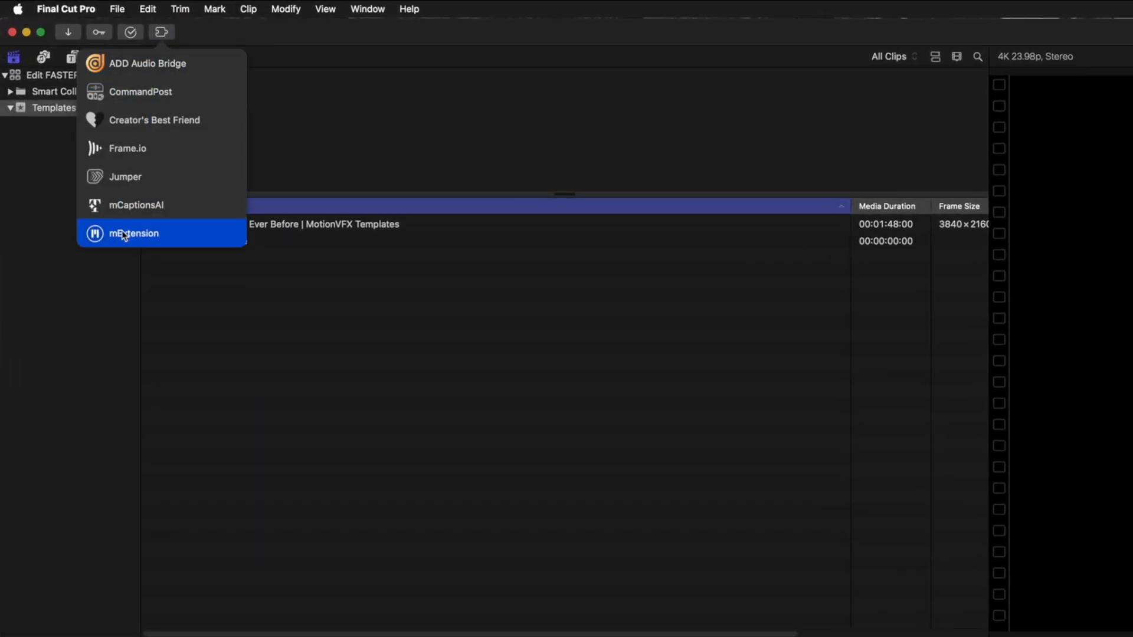
pyautogui.click(135, 232)
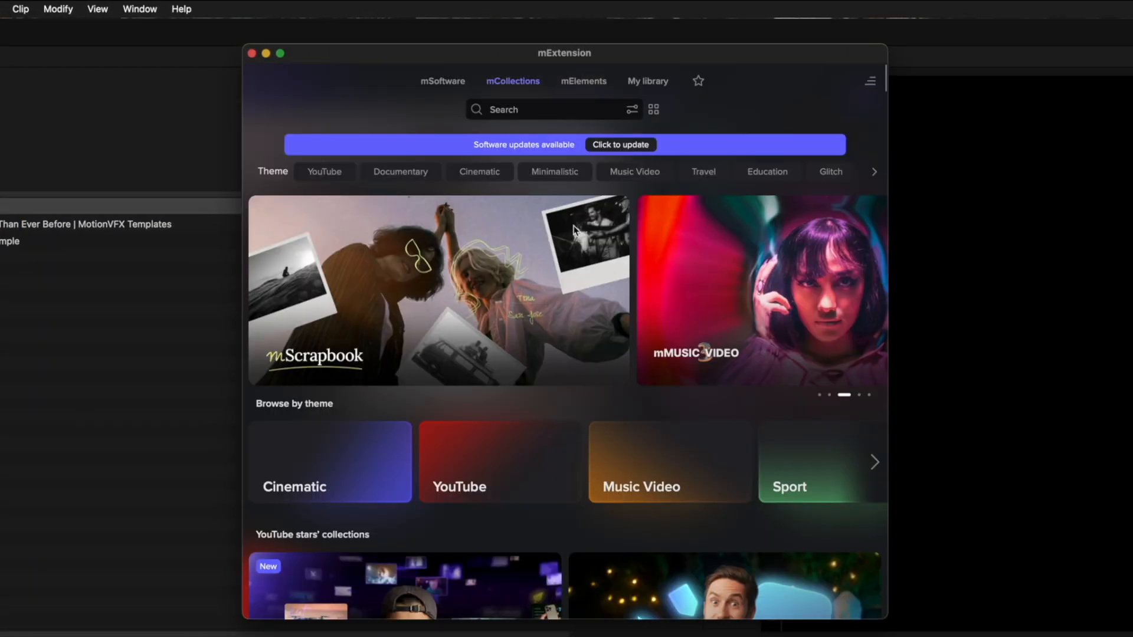
pyautogui.scroll(-3)
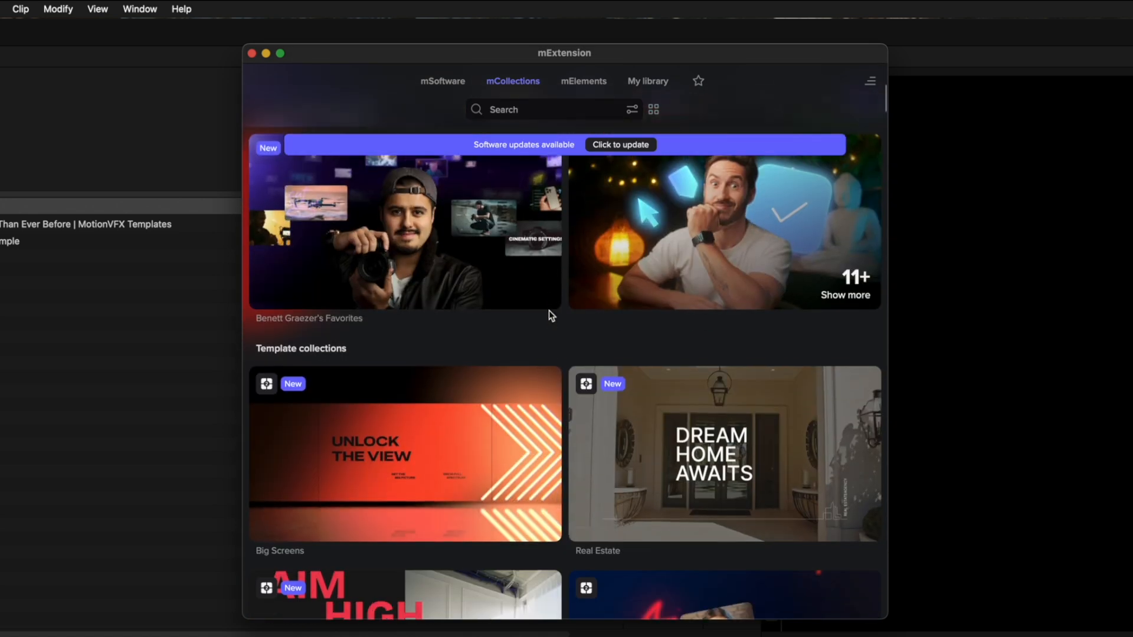
pyautogui.scroll(-3)
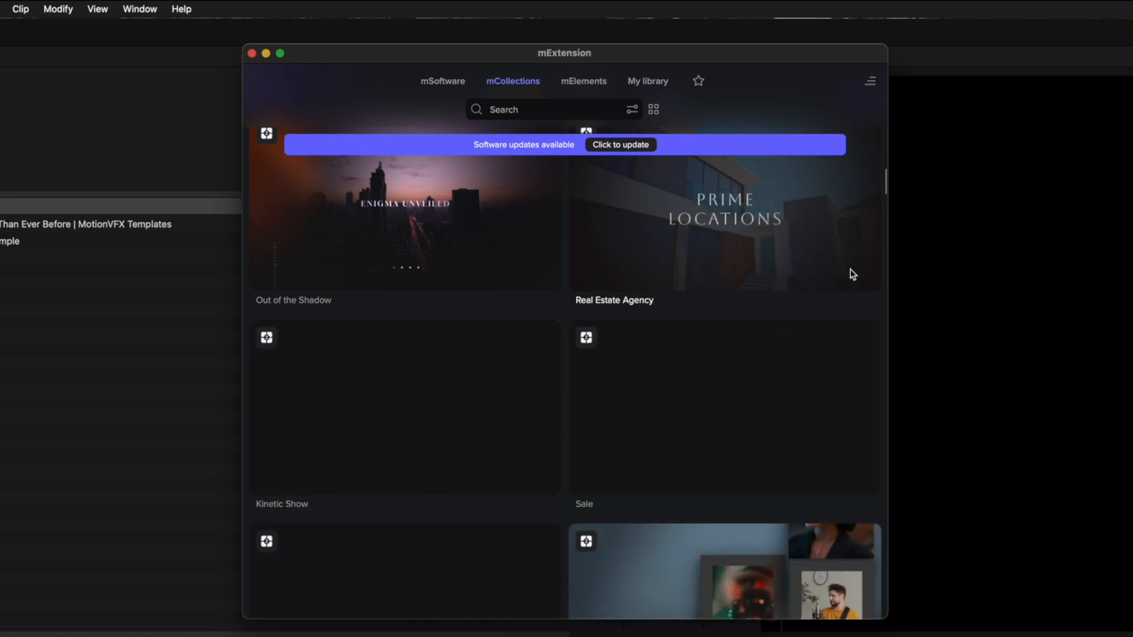
pyautogui.scroll(-3)
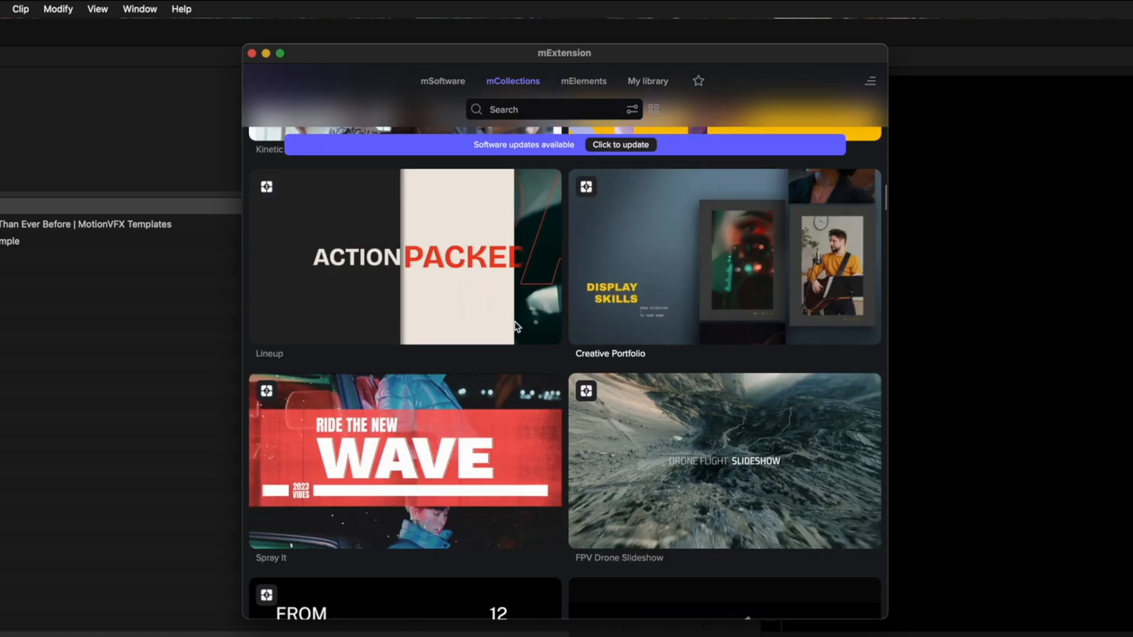
pyautogui.scroll(-3)
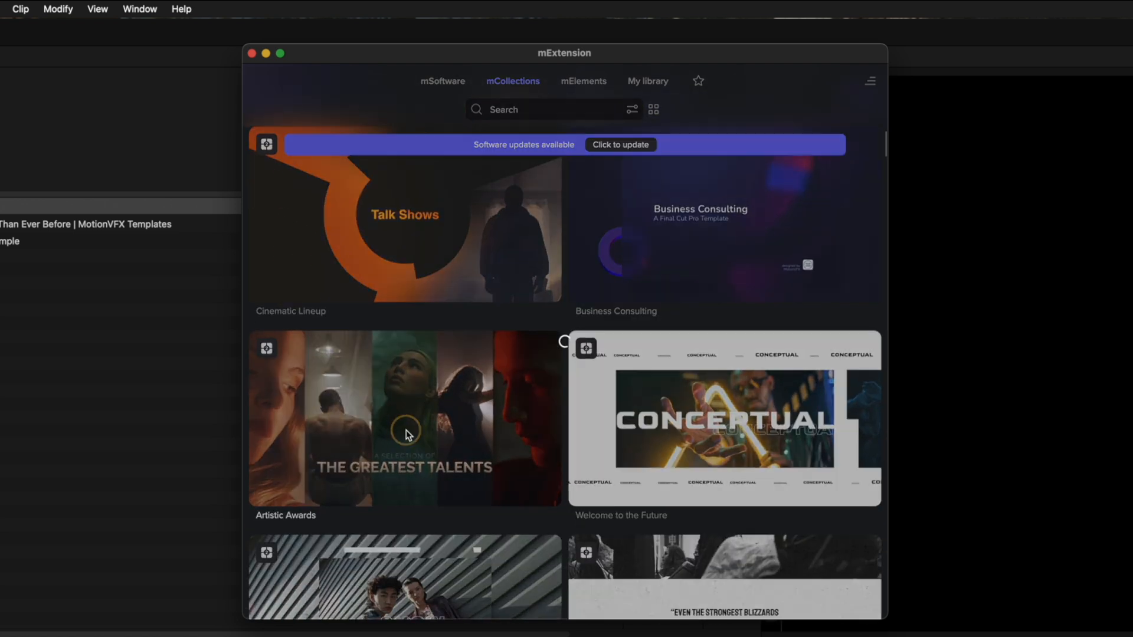
pyautogui.click(408, 434)
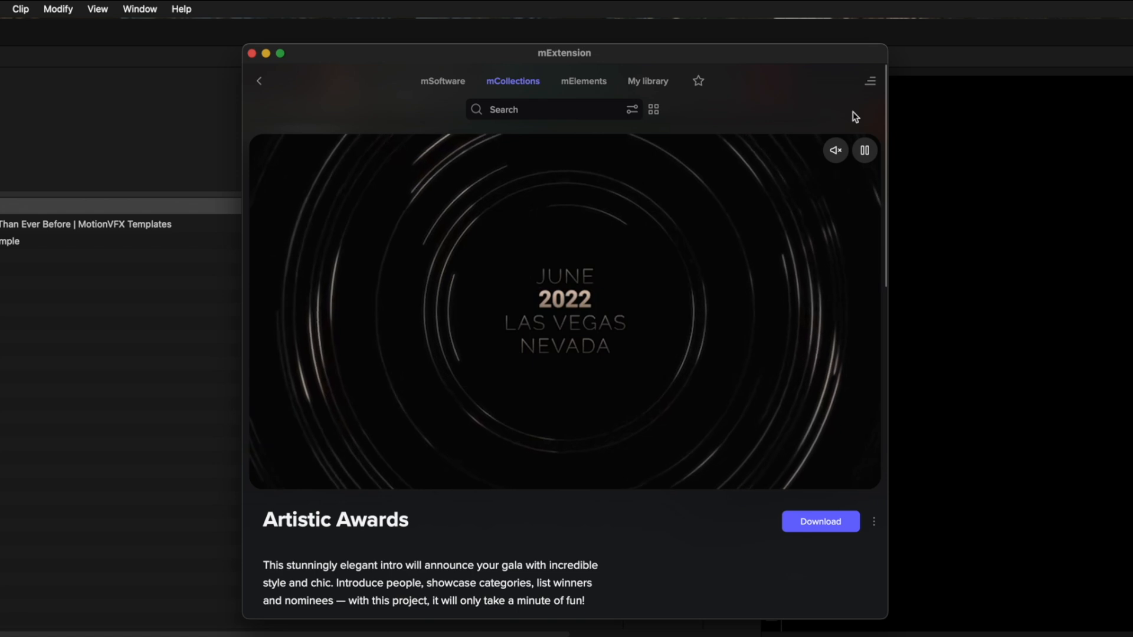
# - Download the Artistic Awards collection with its generators, modules and typography items
pyautogui.scroll(-3)
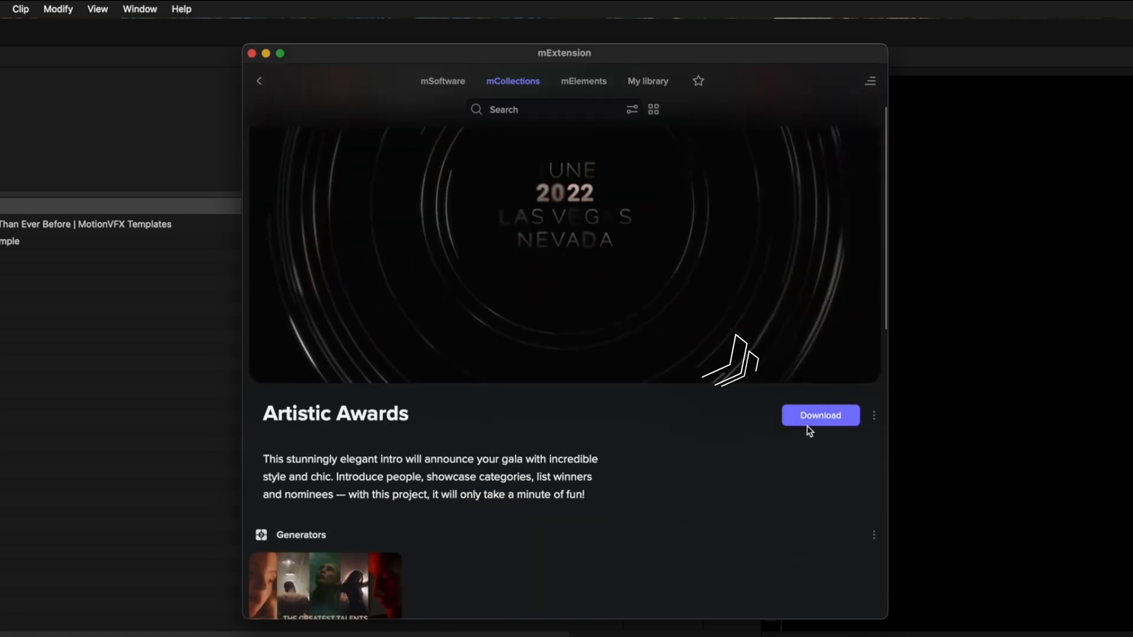
pyautogui.click(819, 415)
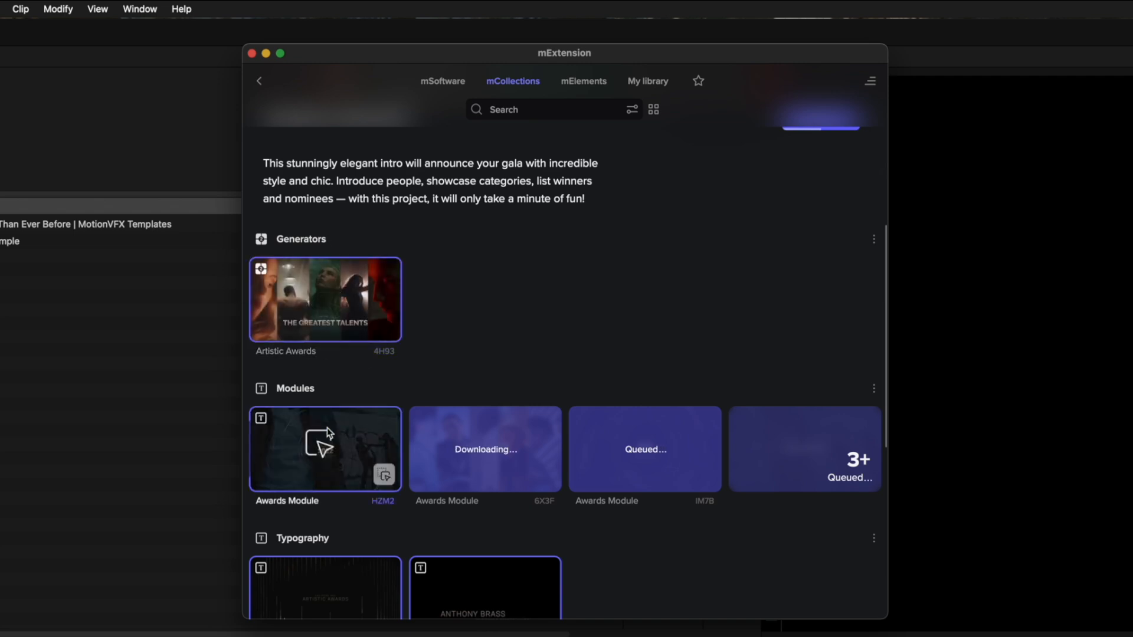
pyautogui.scroll(-3)
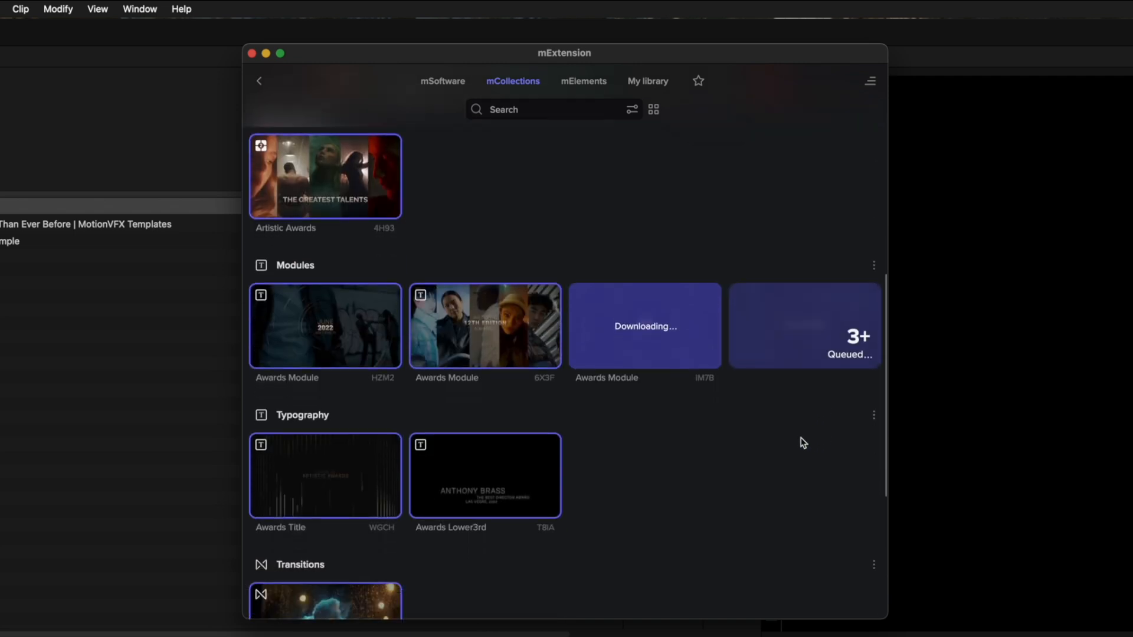
pyautogui.click(326, 177)
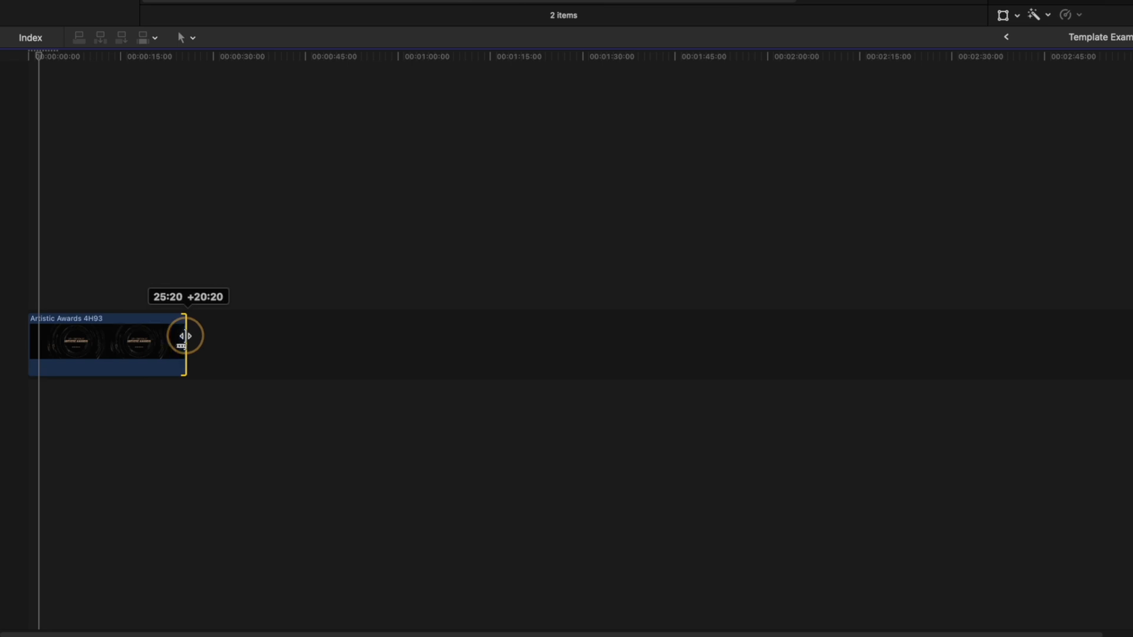
# - Extend the Artistic Awards 4H93 clip to fill the timeline and review its Generator text parameters
pyautogui.moveTo(182, 337); pyautogui.dragTo(152, 336)
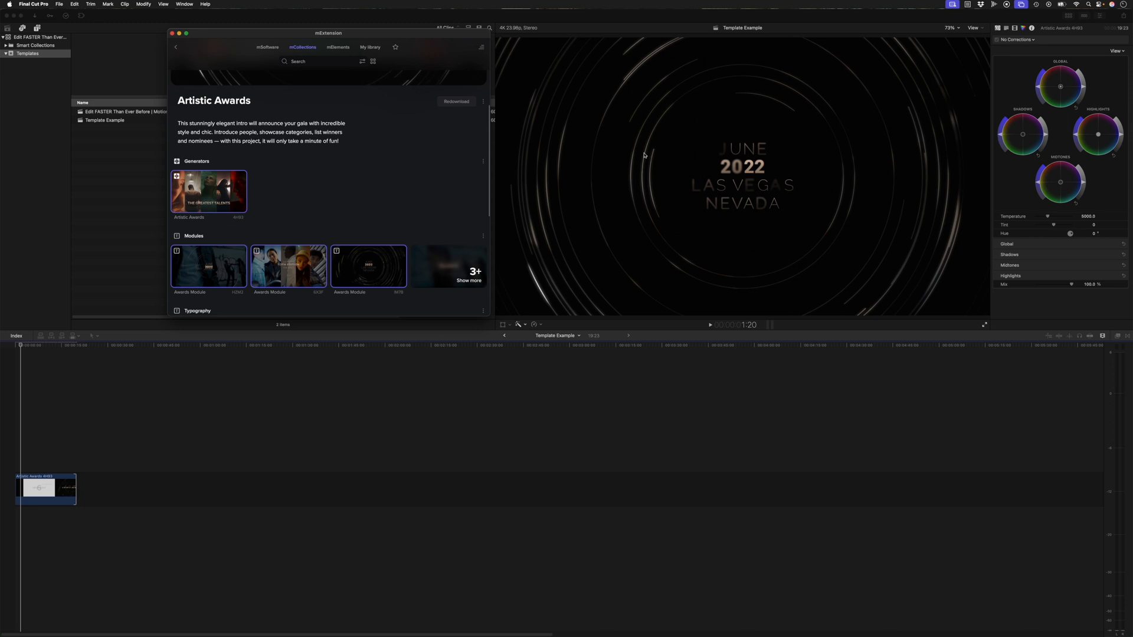
pyautogui.press('shift+z')
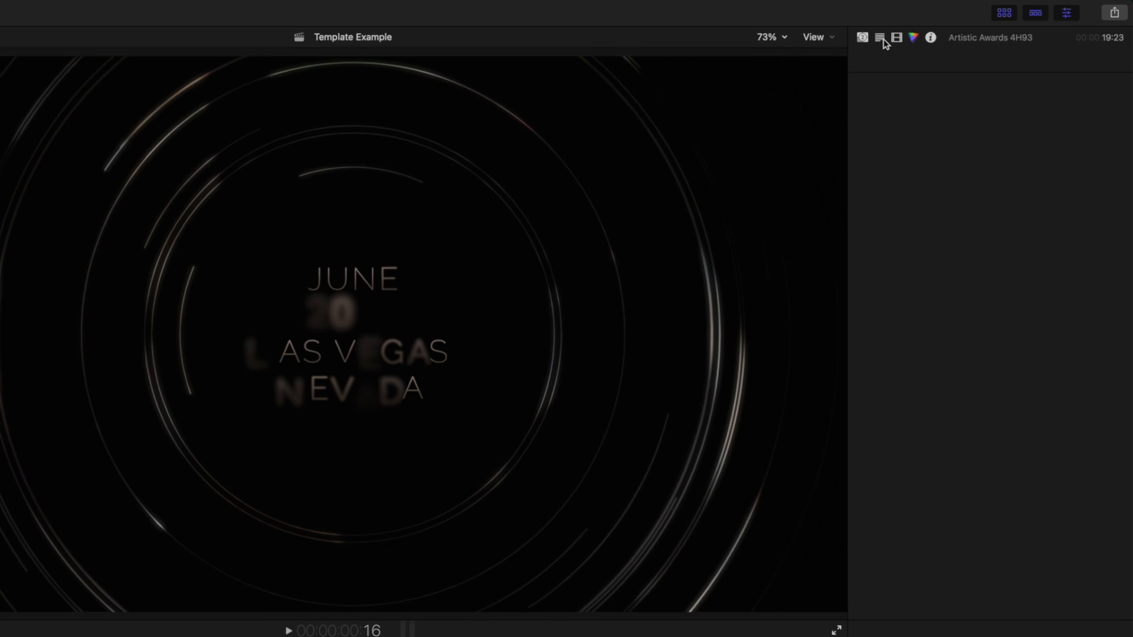
pyautogui.click(861, 37)
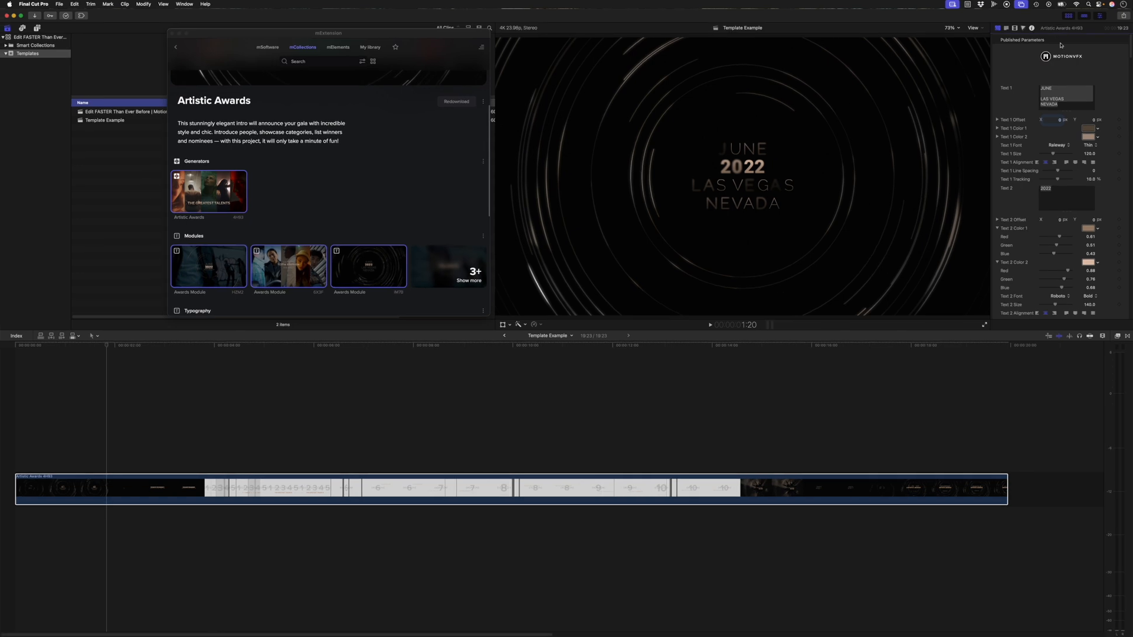
pyautogui.scroll(-3)
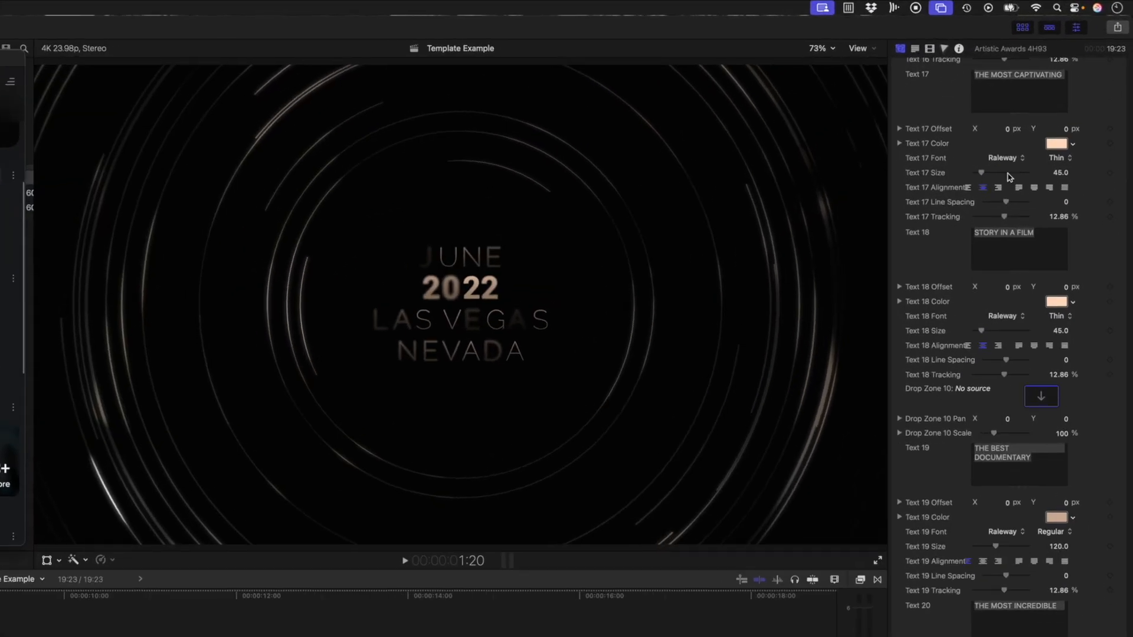
pyautogui.scroll(-3)
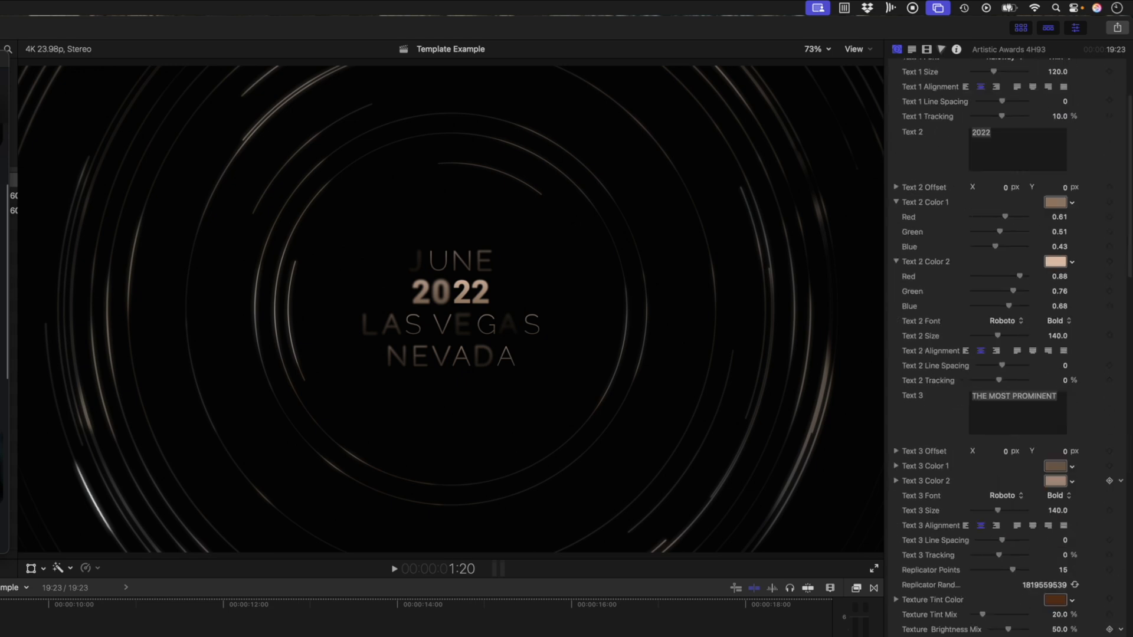
pyautogui.scroll(-3)
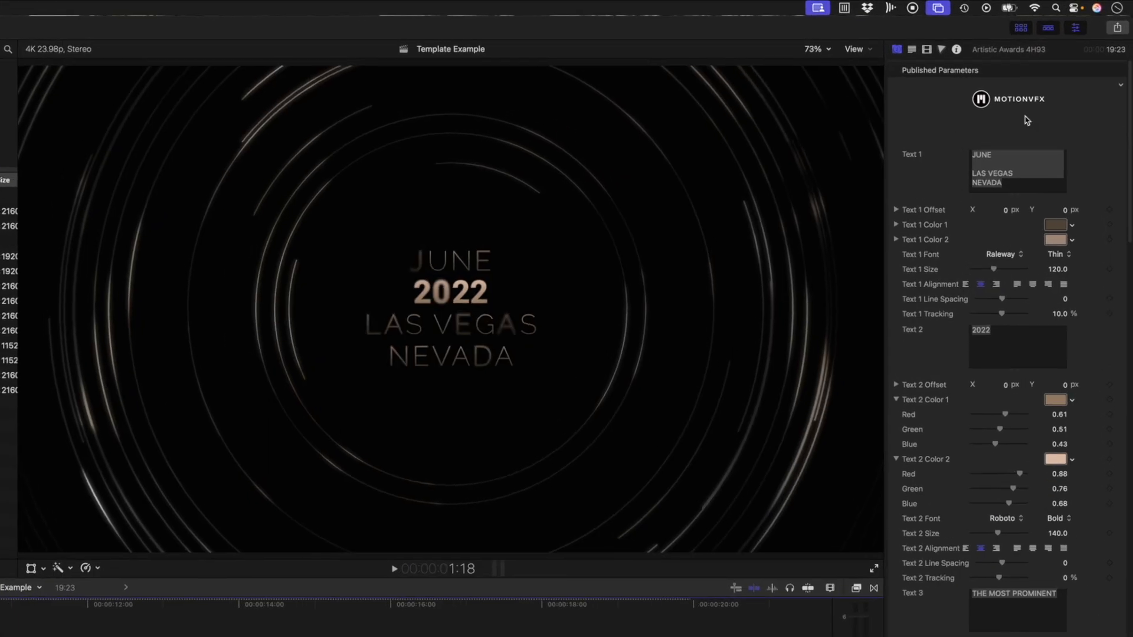
# - Set the title lines to 2025, Hollywood, and 'The Most Pretigious Awards in the World'
pyautogui.click(996, 331)
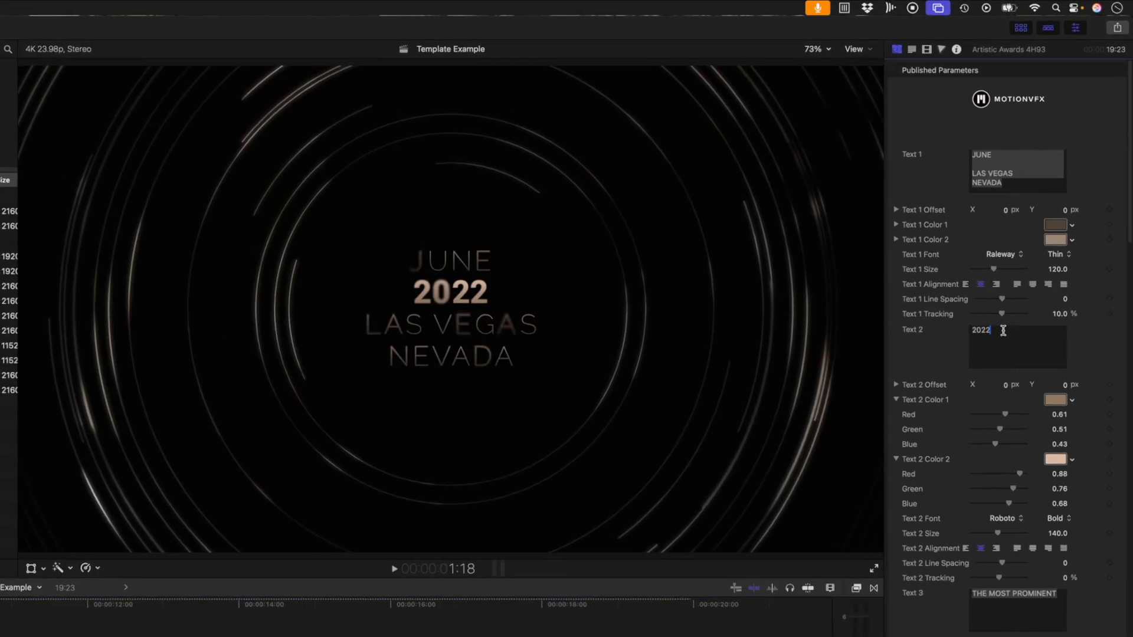
pyautogui.write('2025')
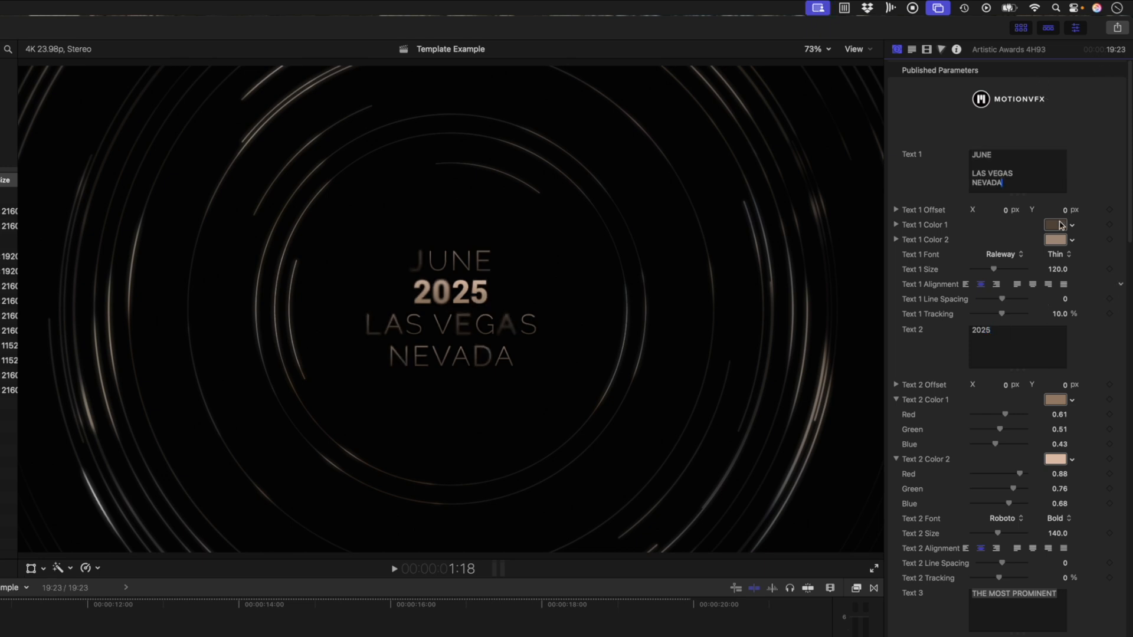
pyautogui.write('HOLLYWOOD')
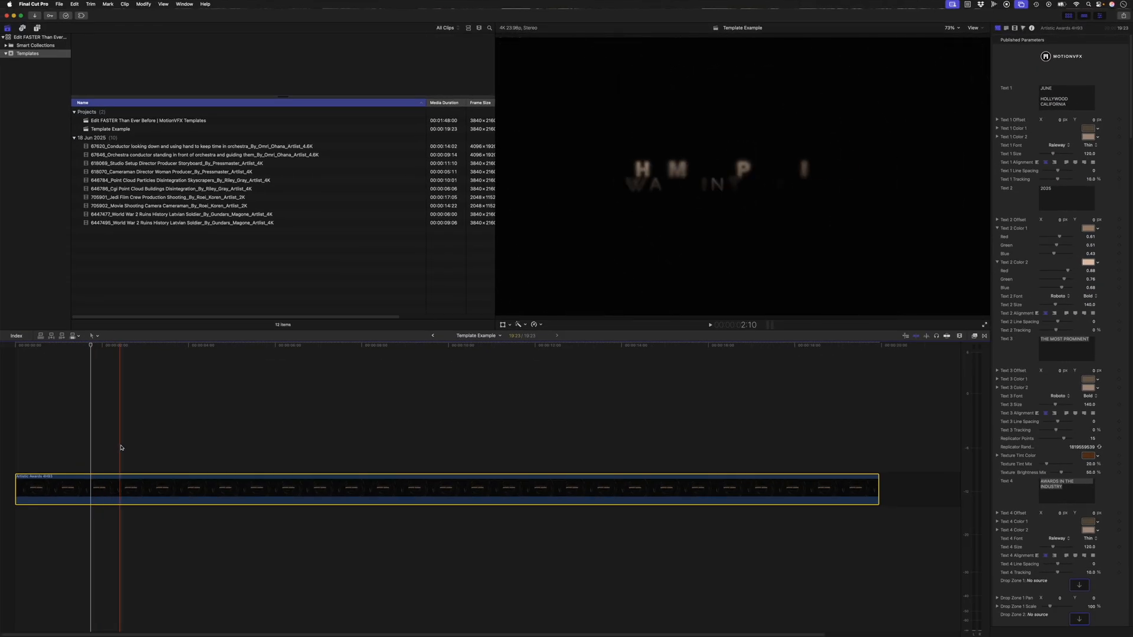
pyautogui.click(160, 347)
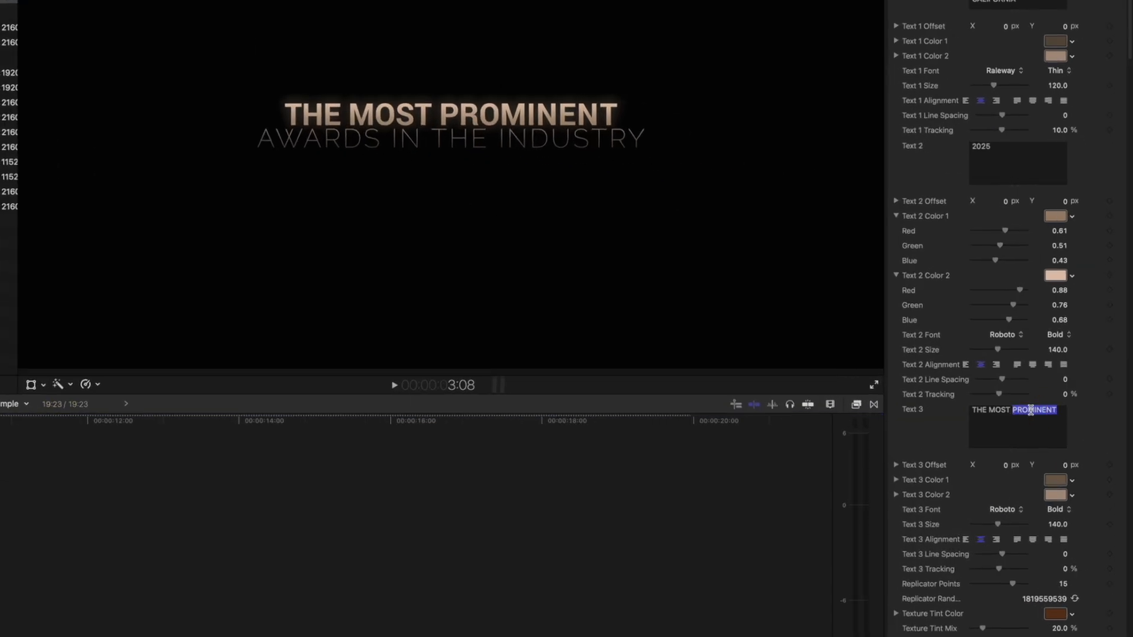
pyautogui.write('THE MOST PRETIGIOUS')
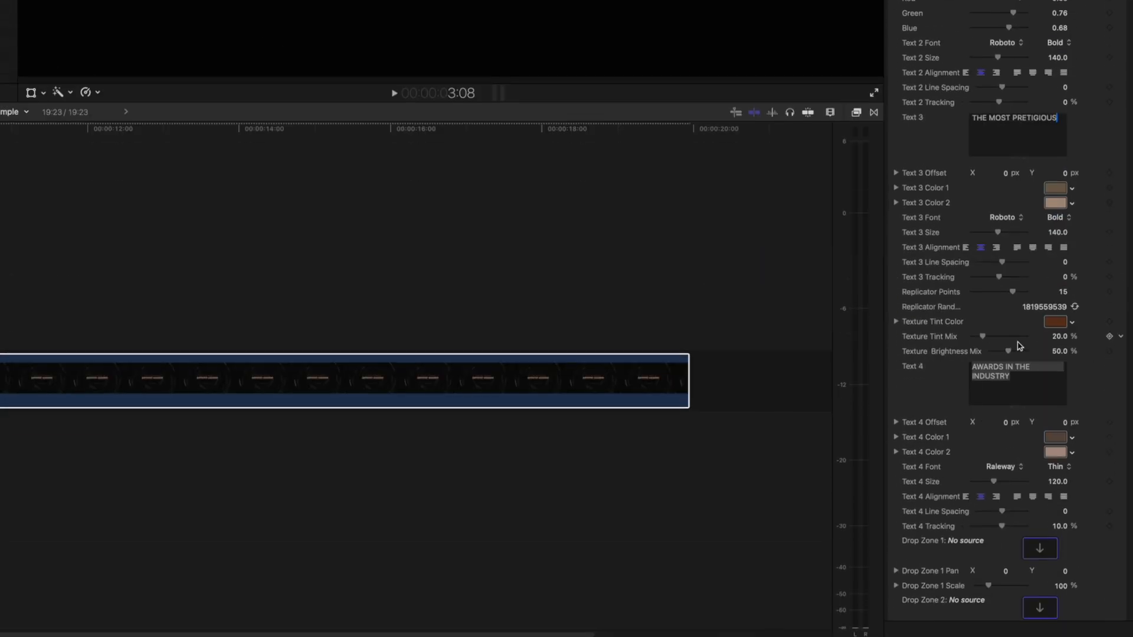
pyautogui.write('AWARDS IN THE WORLD')
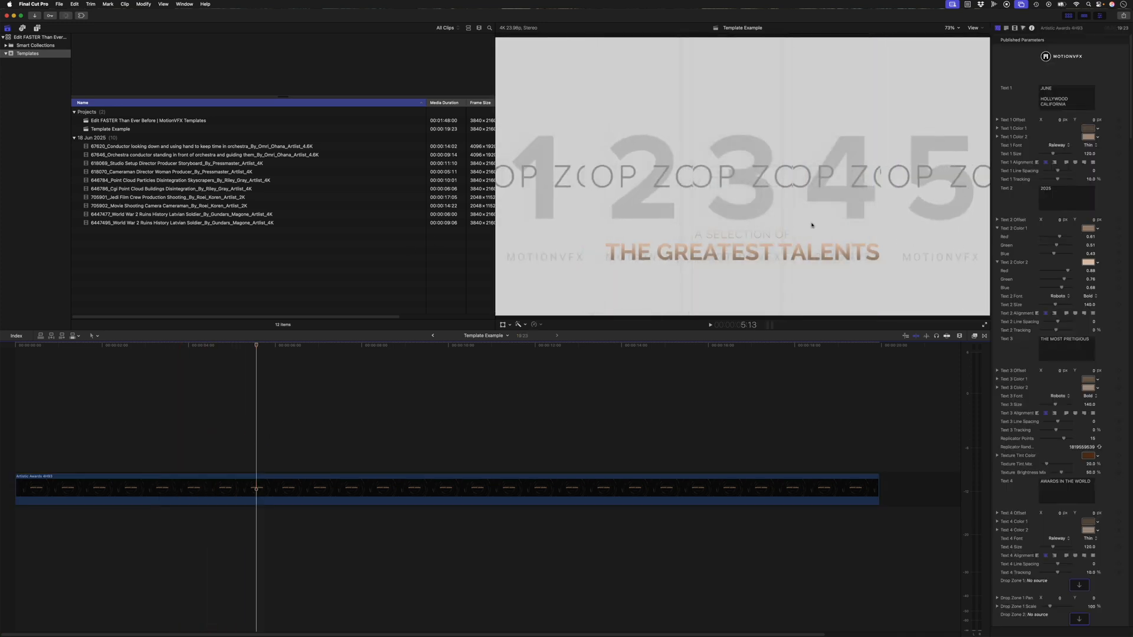
# - Replace the Text 5 headline with 'THE BEST IN FILM'
pyautogui.scroll(-3)
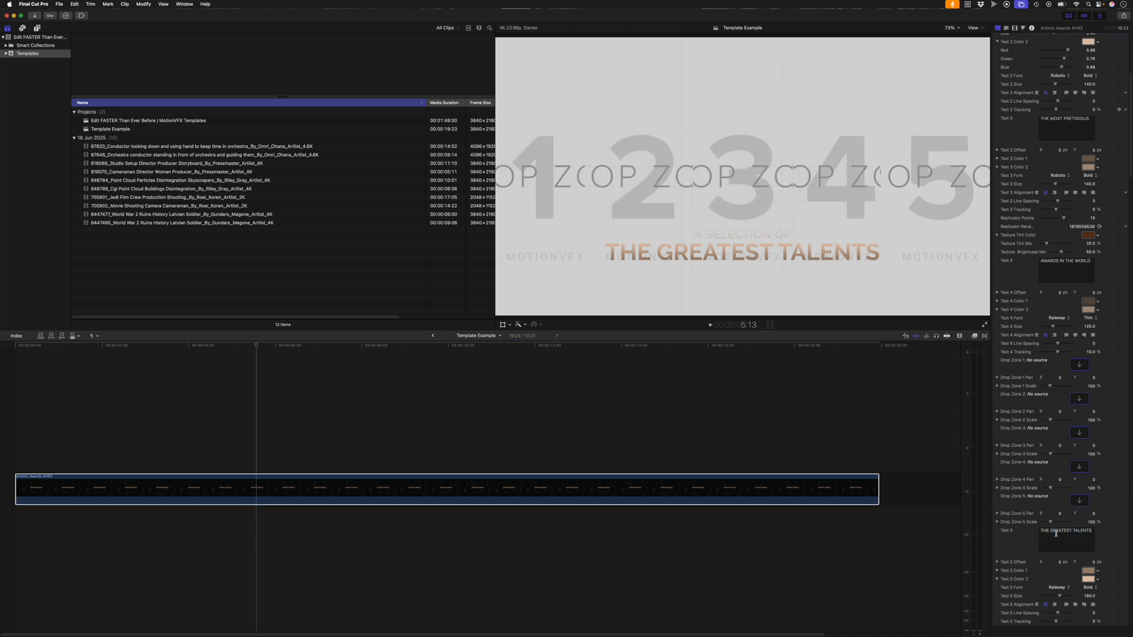
pyautogui.doubleClick(1069, 546)
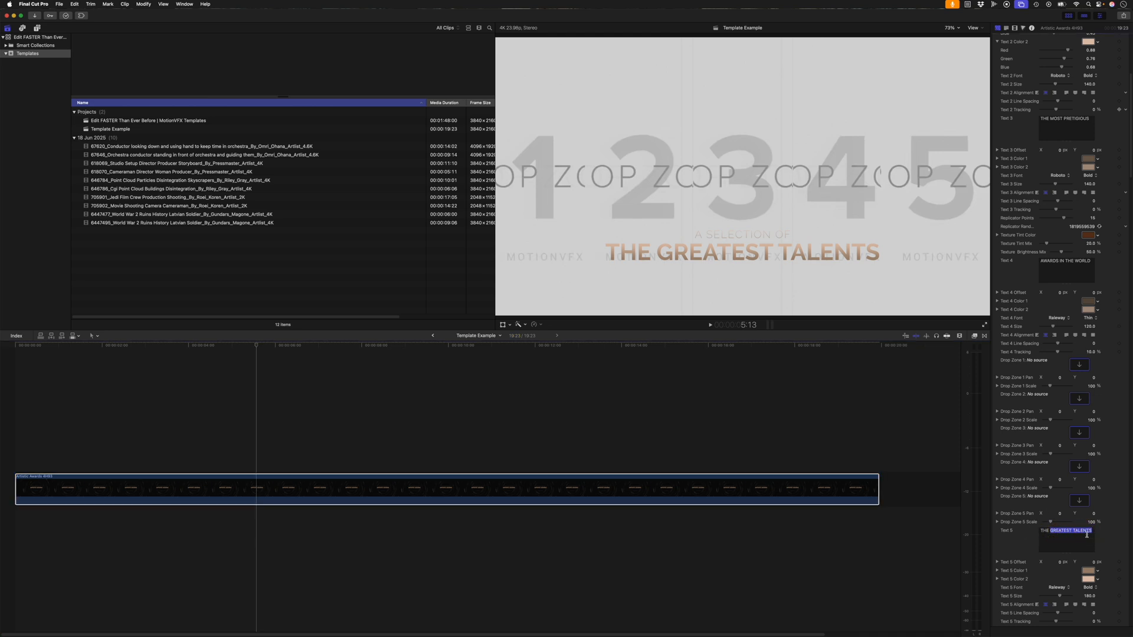
pyautogui.write('THE BEST IN F')
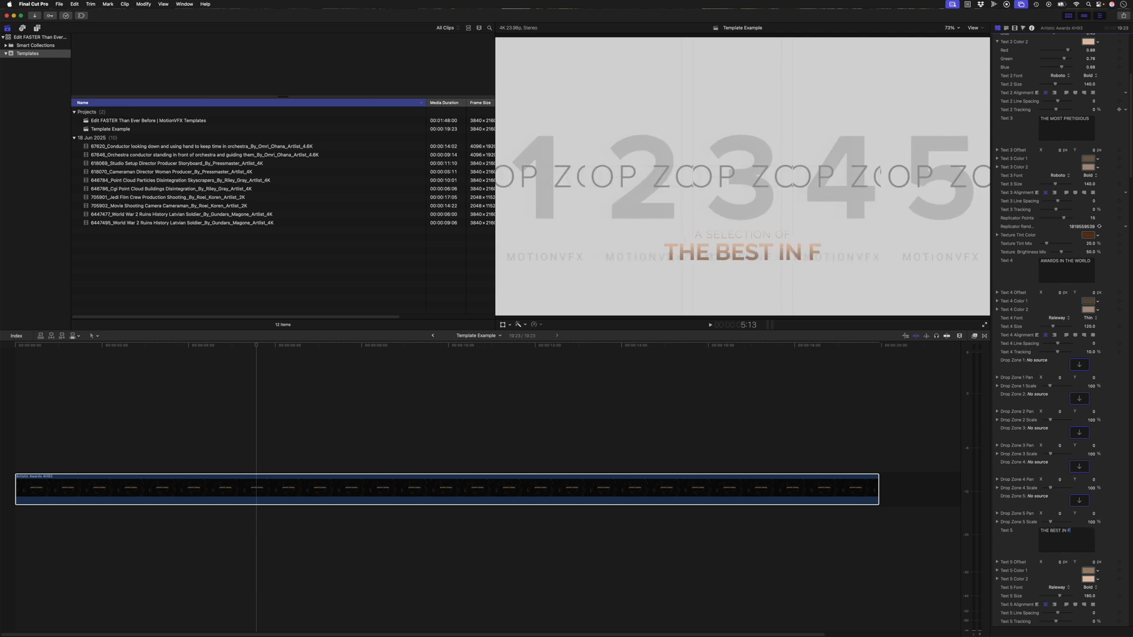
pyautogui.write('ILM')
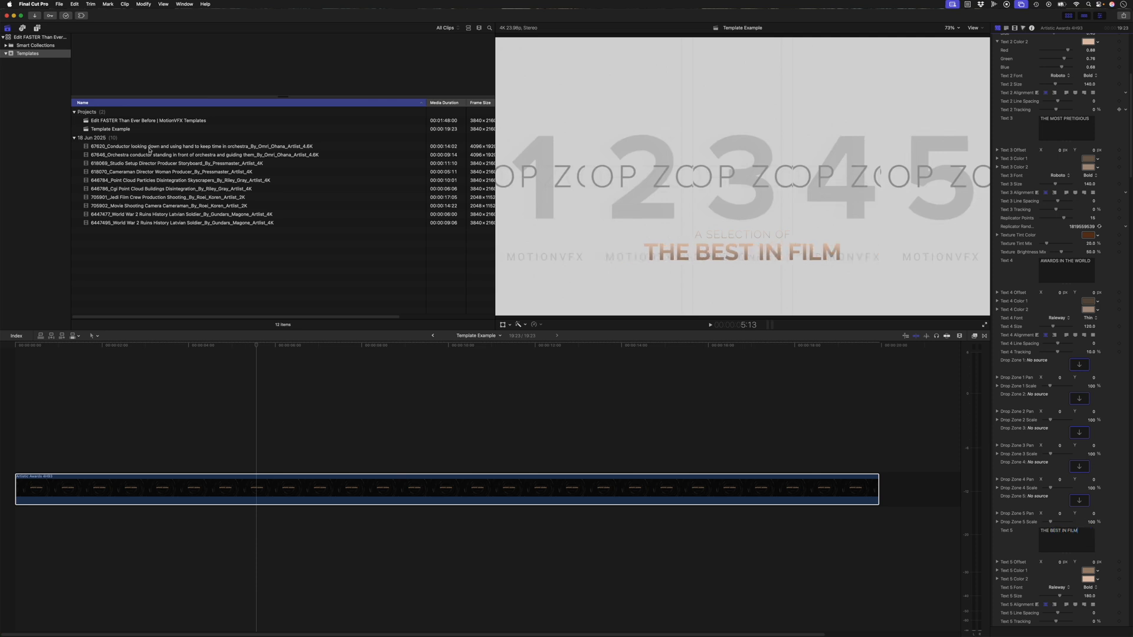
pyautogui.click(177, 154)
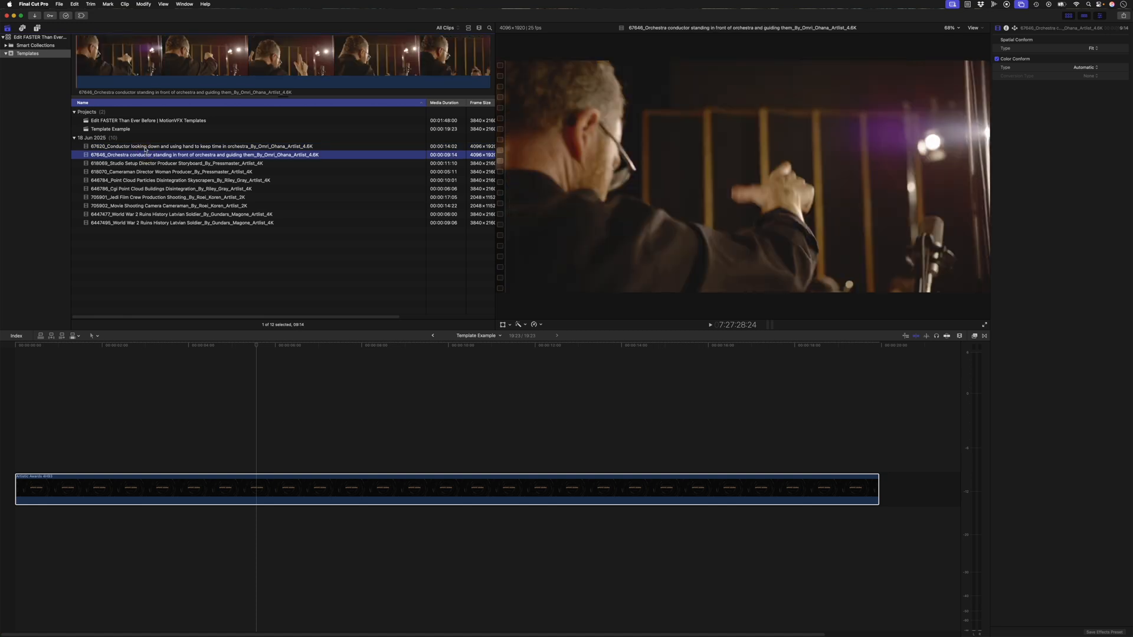
# - Place the conductor keeping-time clip in Drop Zone 1 and adjust its pan
pyautogui.click(177, 147)
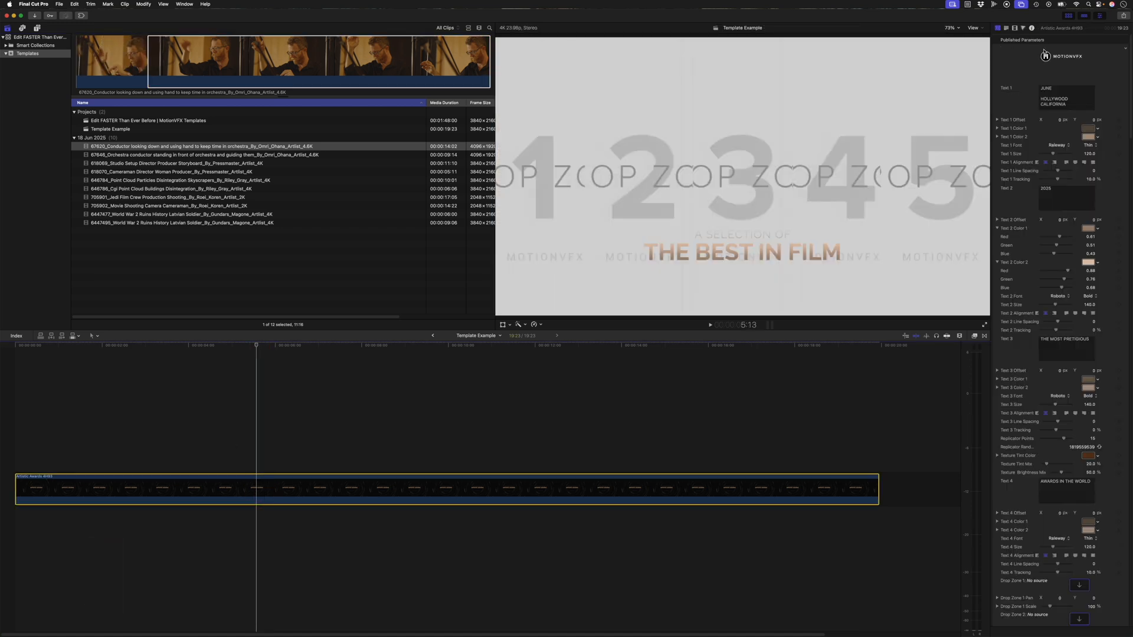
pyautogui.scroll(-3)
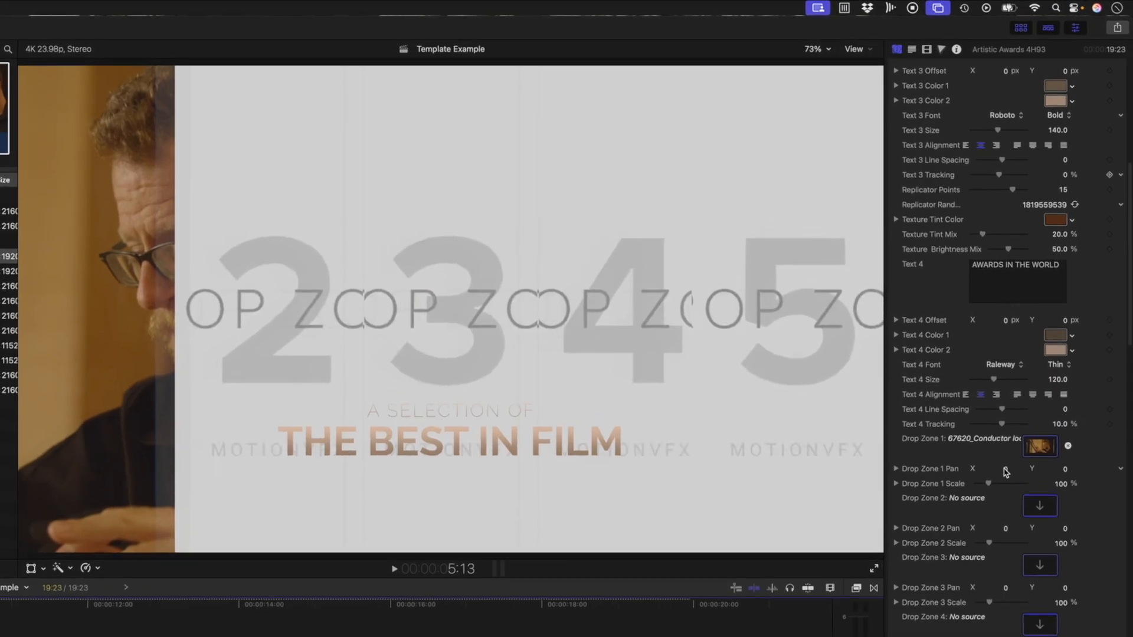
pyautogui.moveTo(986, 469); pyautogui.dragTo(1003, 469)
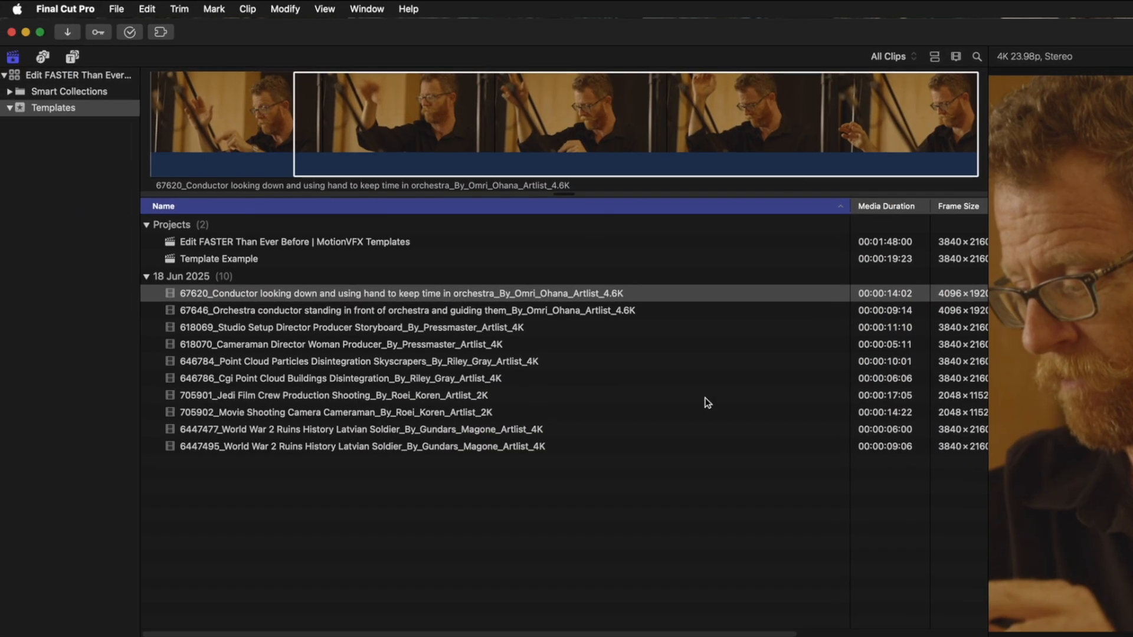
# - Hide the used conductor clip and turn off Show Hidden Clips in the browser
pyautogui.rightClick(217, 292)
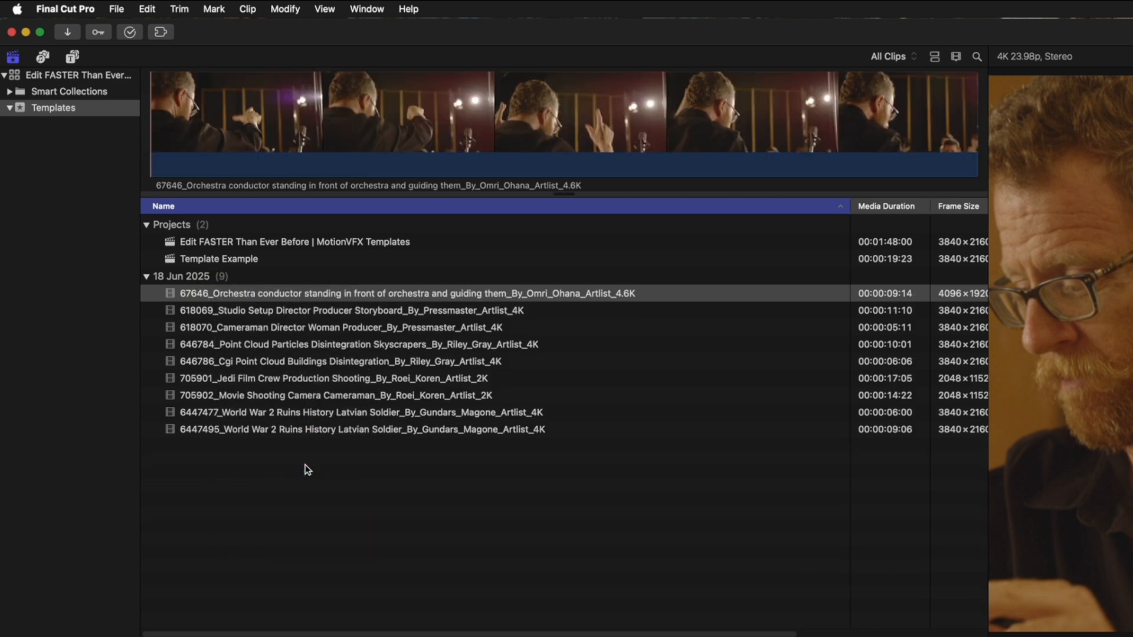
pyautogui.click(955, 56)
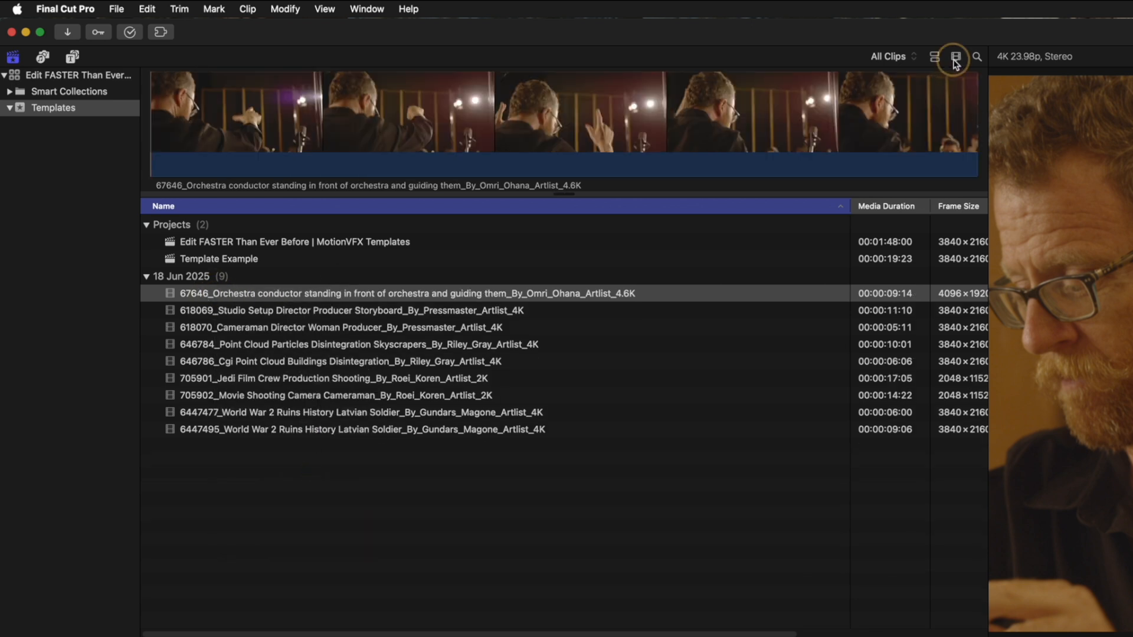
pyautogui.click(953, 55)
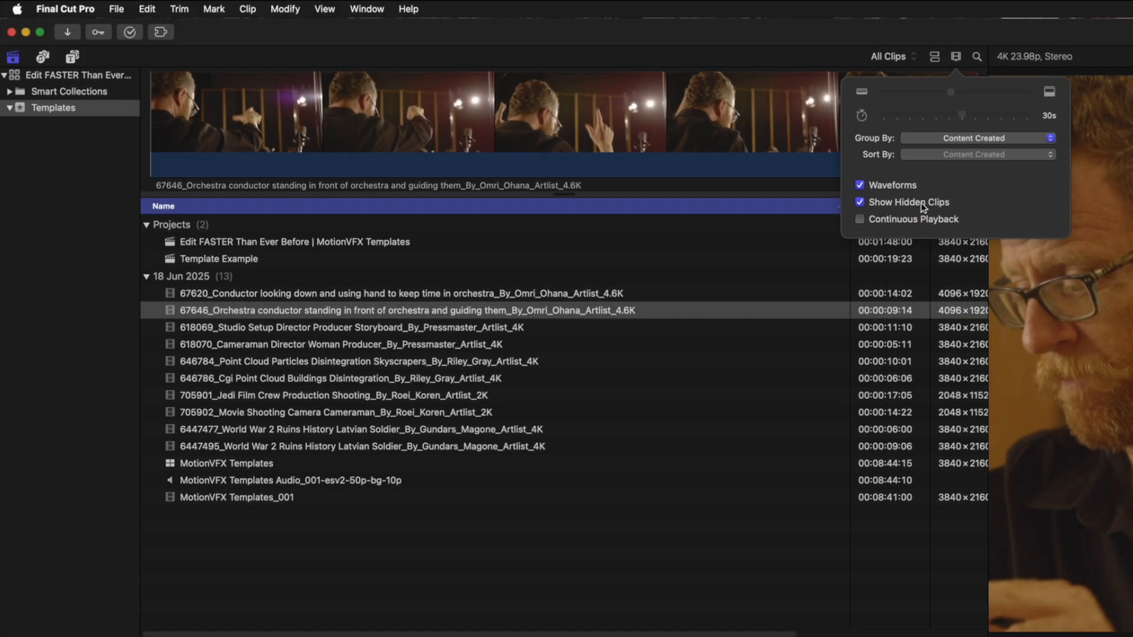
pyautogui.click(859, 201)
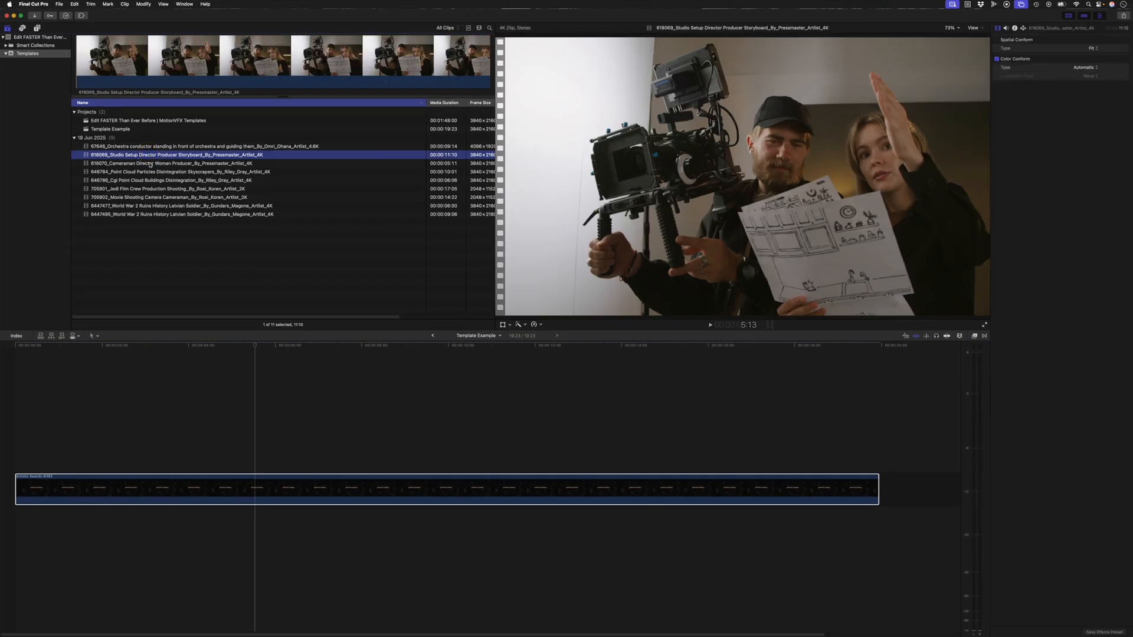
# - Apply the 618069 studio storyboard clip to Drop Zone 2, adjust Pan X and hide it
pyautogui.click(151, 163)
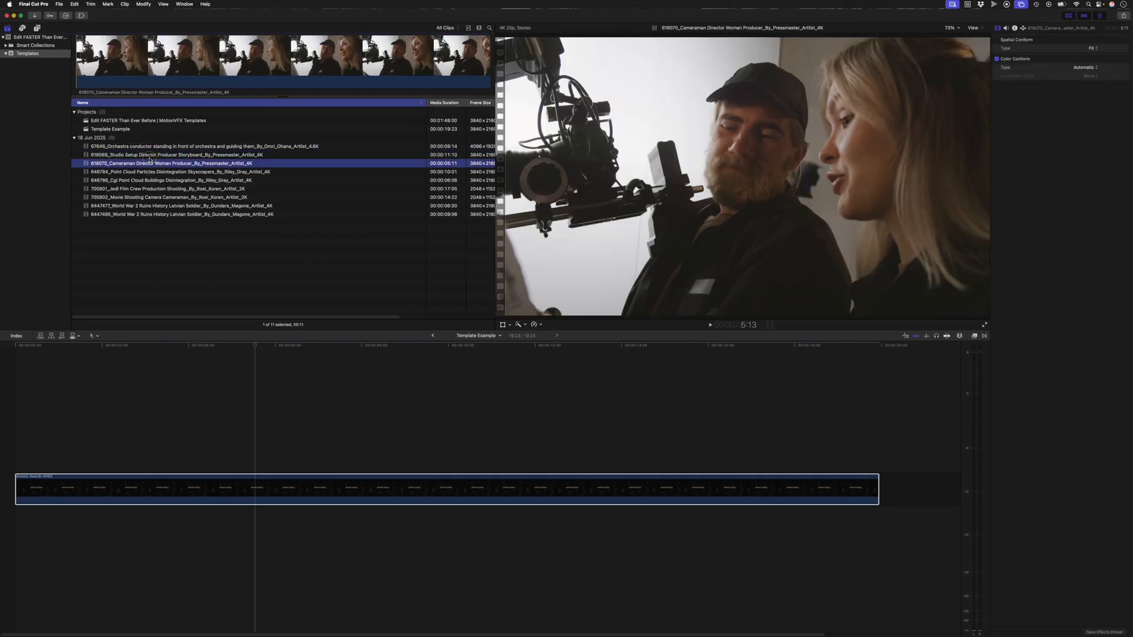
pyautogui.click(170, 155)
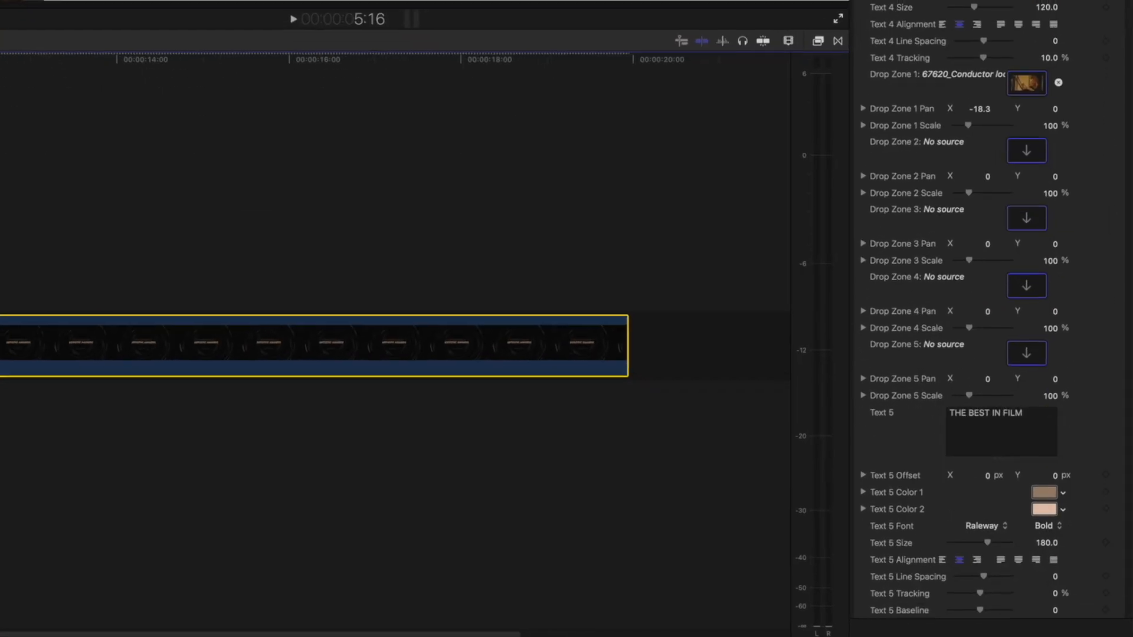
pyautogui.click(1027, 150)
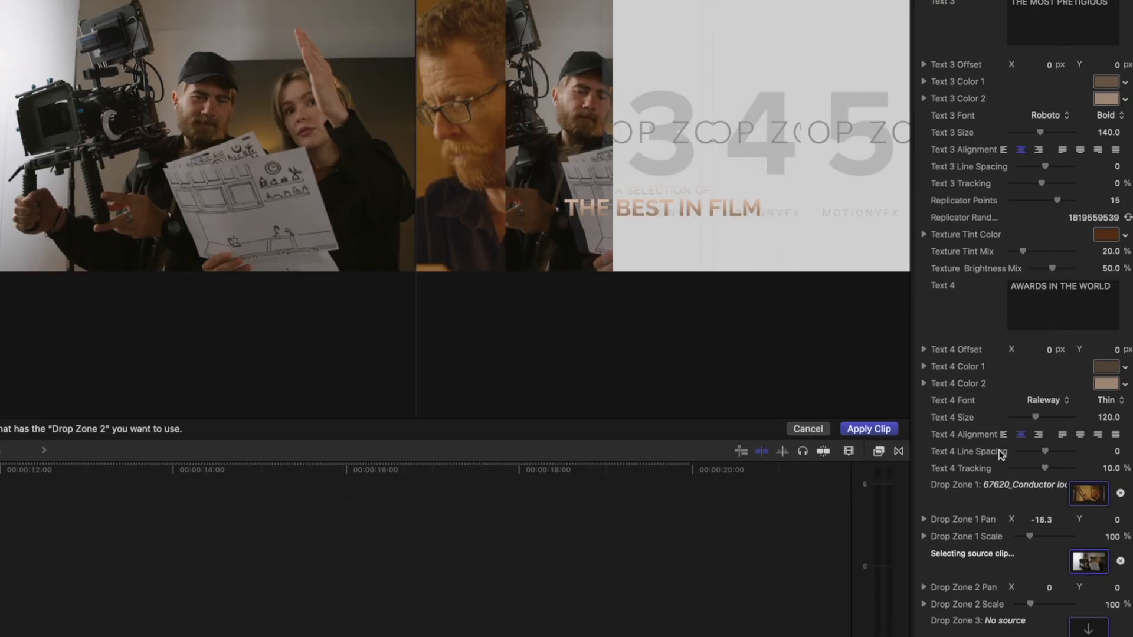
pyautogui.click(869, 428)
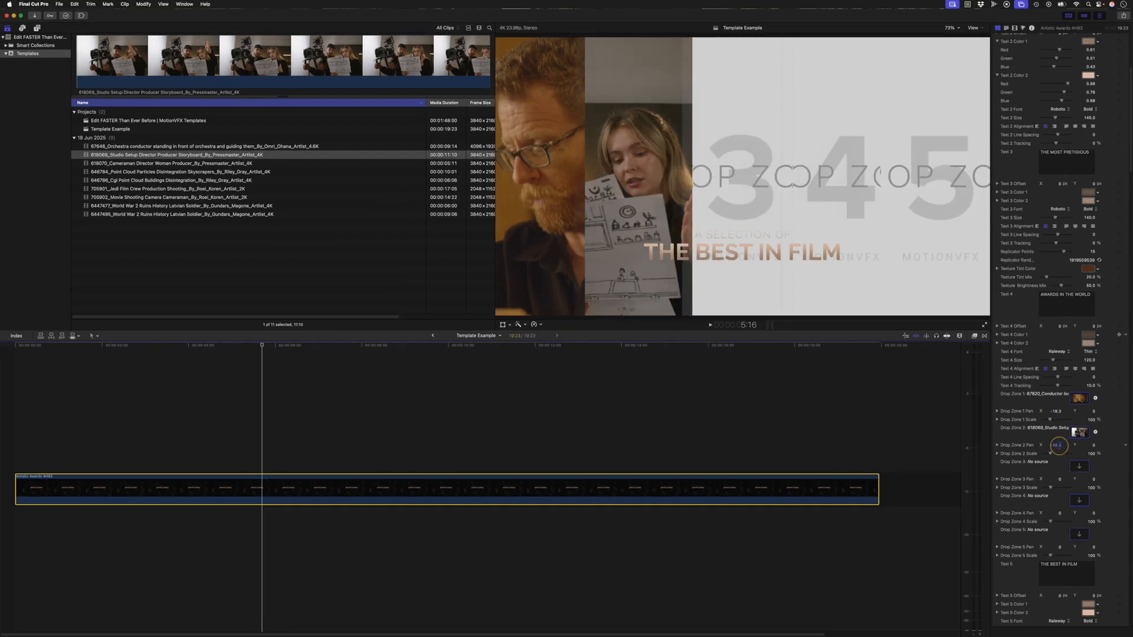
pyautogui.click(145, 171)
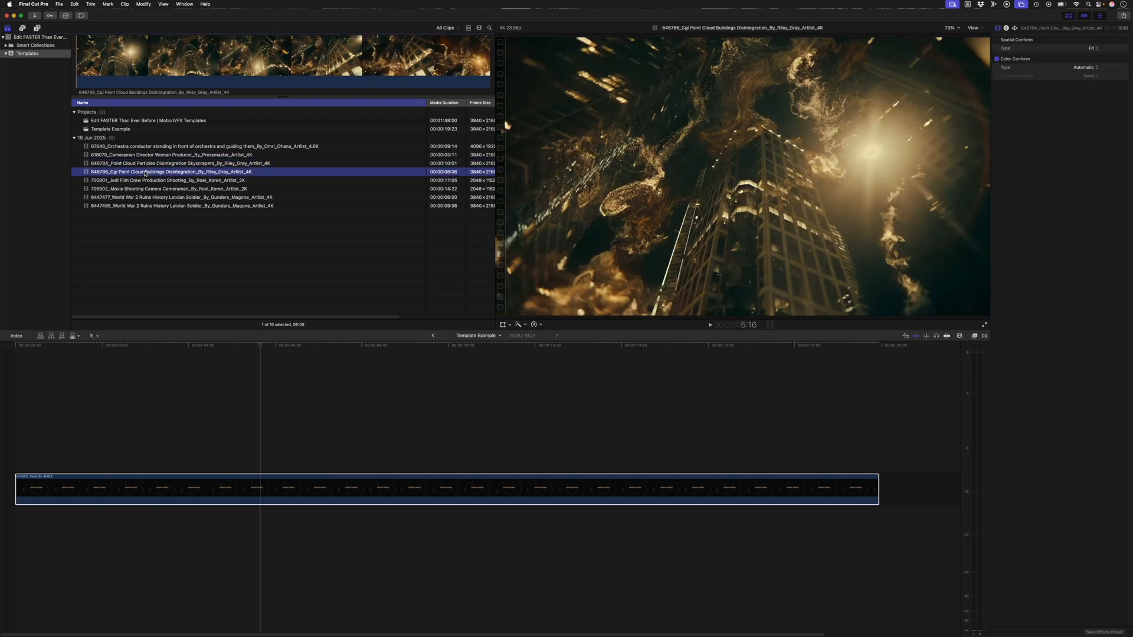
# - Apply the 646786 buildings and 705902 camera crew clips to Drop Zones 3 and 4 and hide them
pyautogui.click(469, 498)
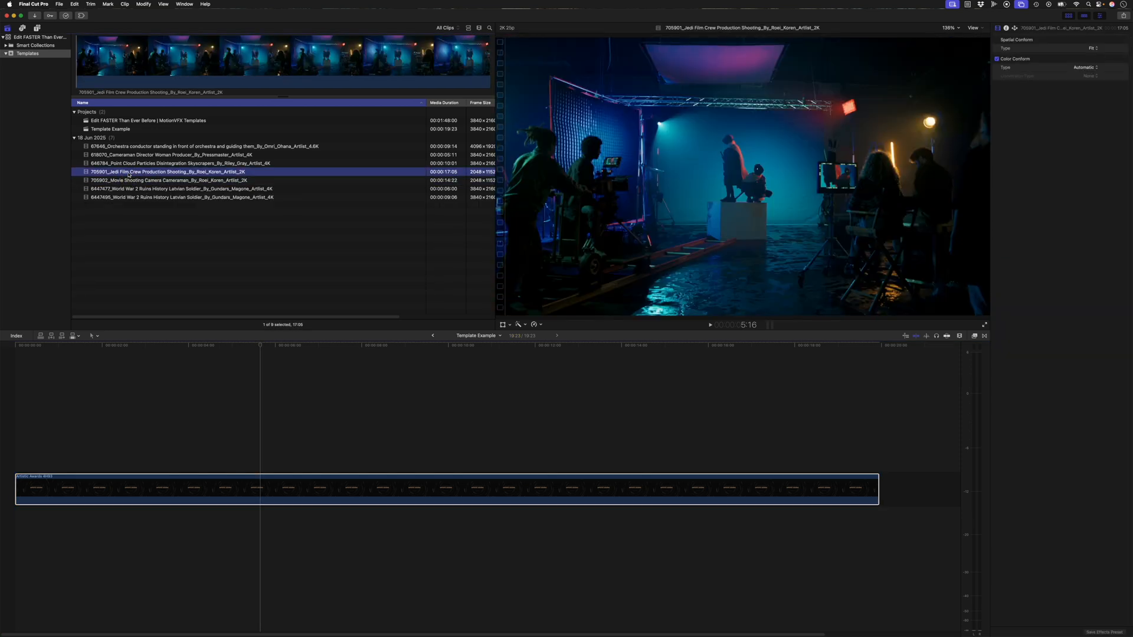
pyautogui.click(153, 179)
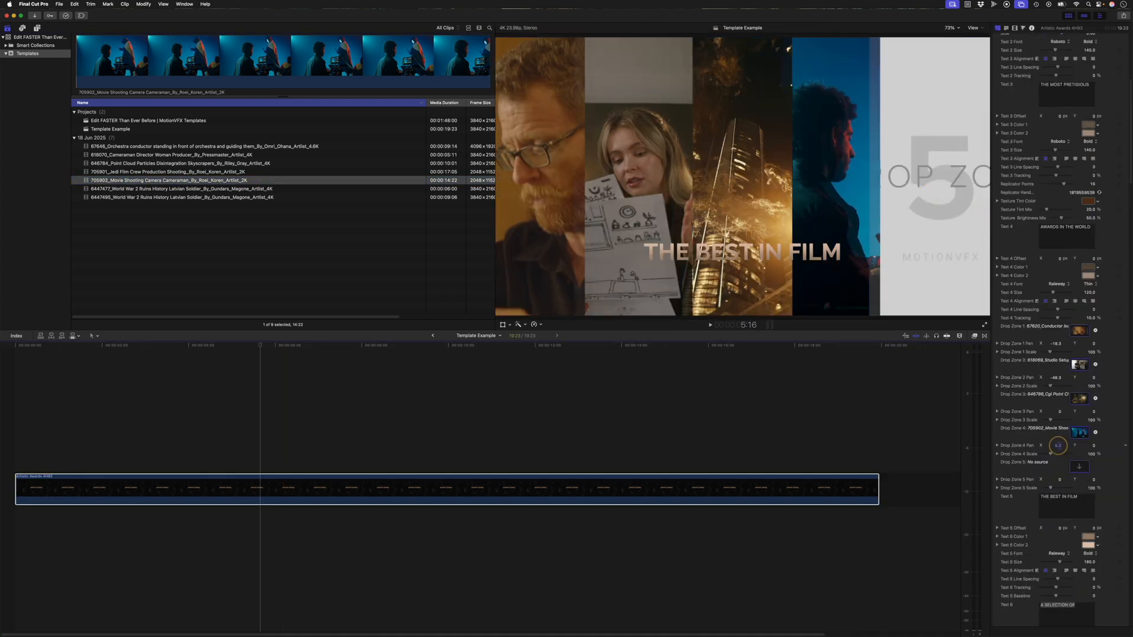
pyautogui.rightClick(135, 180)
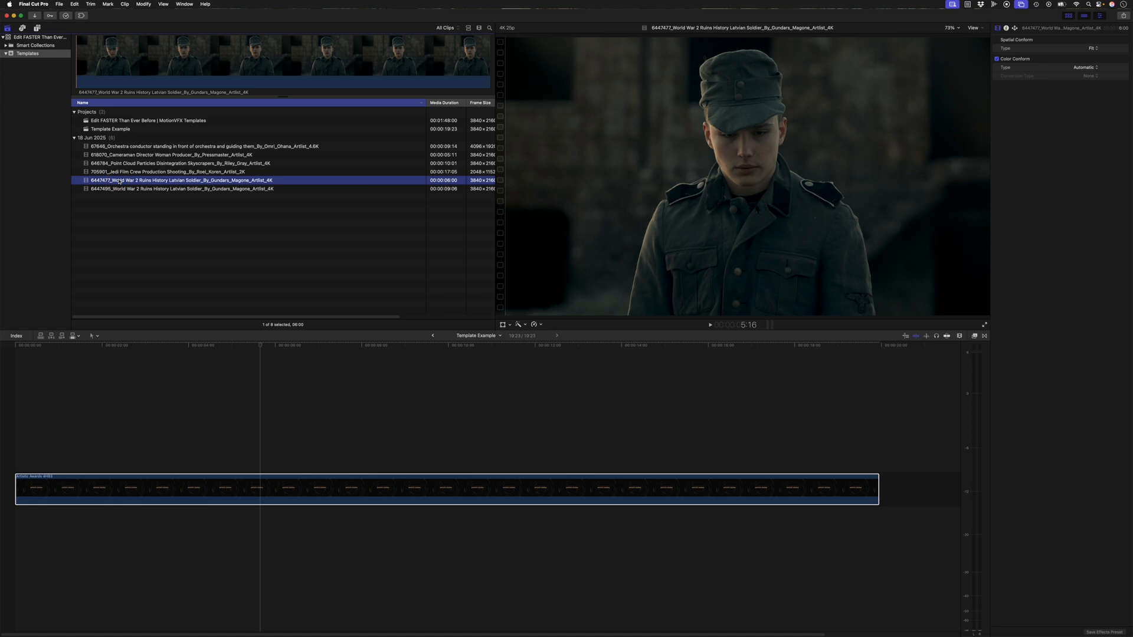
# - Apply the 6447495 WWII soldier clip to Drop Zone 5 and hide it from the browser
pyautogui.click(172, 189)
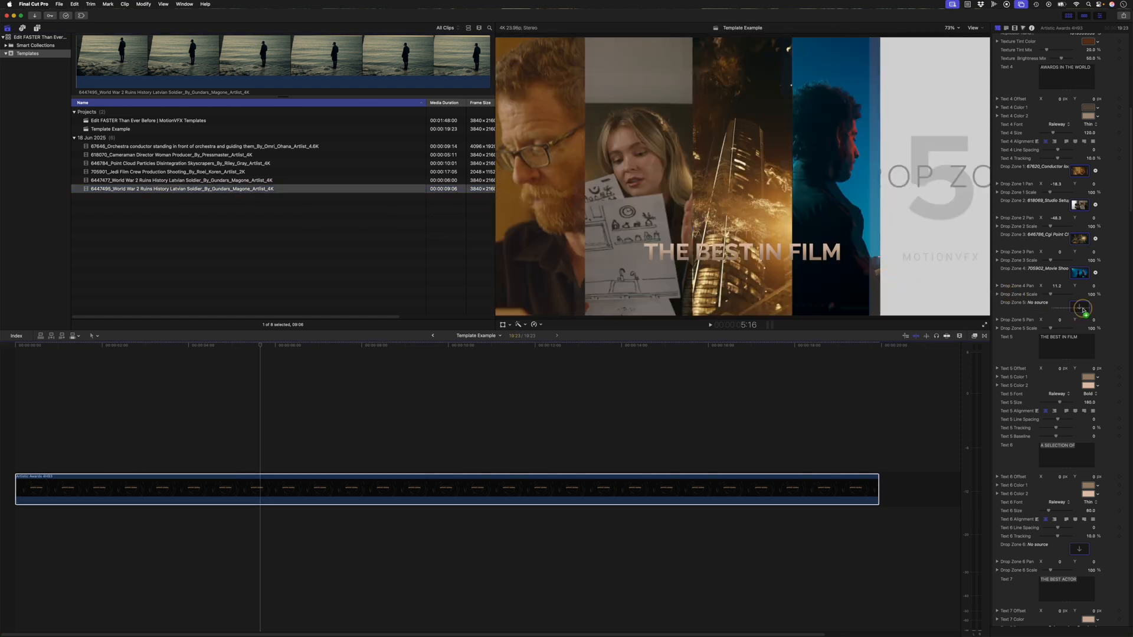
pyautogui.scroll(-3)
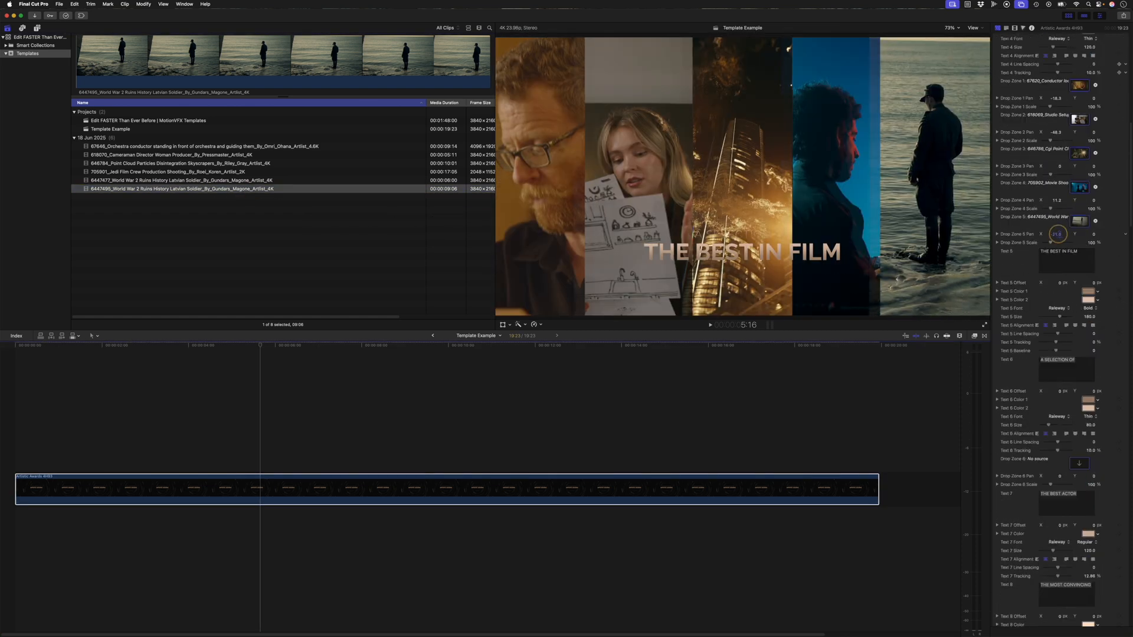
pyautogui.rightClick(177, 189)
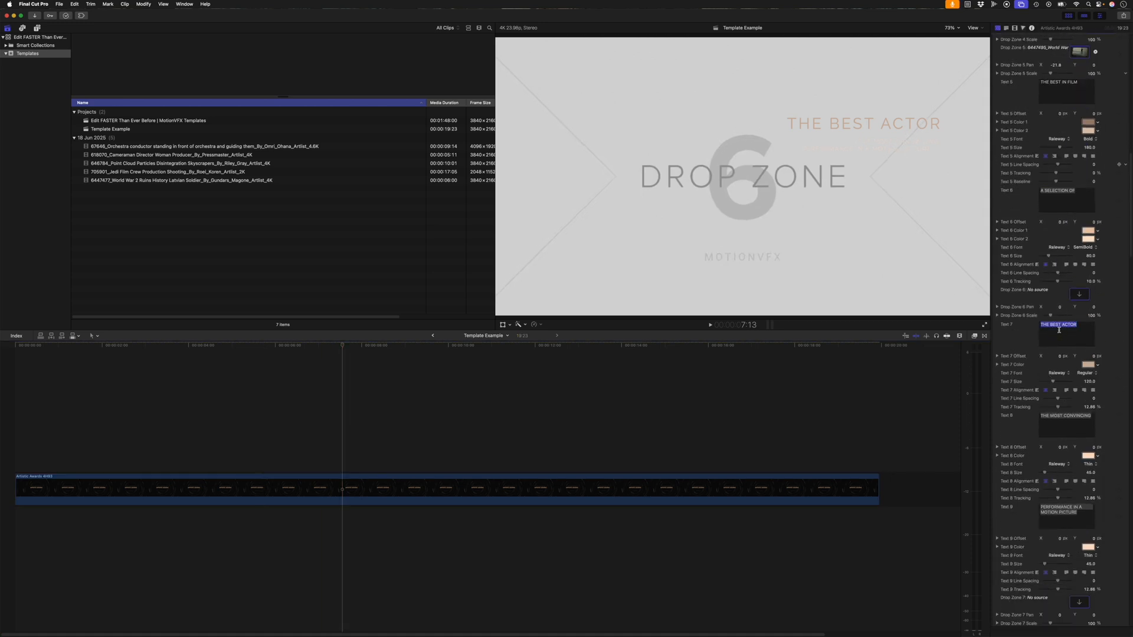
# - Enter BEST ORIGINA in Text 7 and start the subtitle with THE MOST MOVI
pyautogui.write('BEST ORIGINAL SCORE')
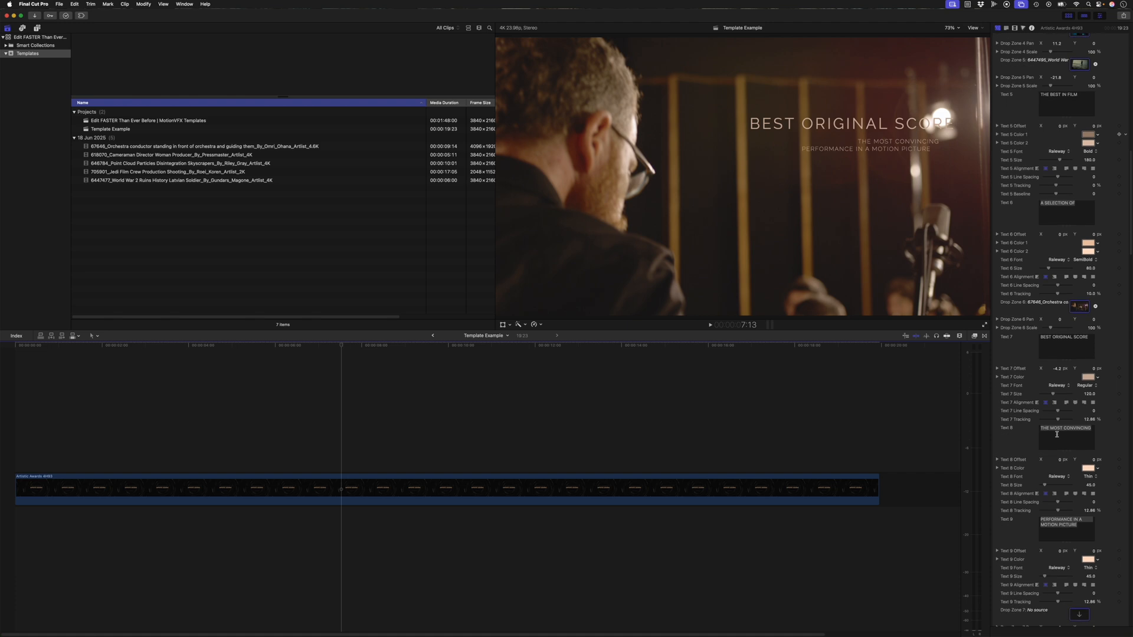
pyautogui.write('THE MOST MOVI')
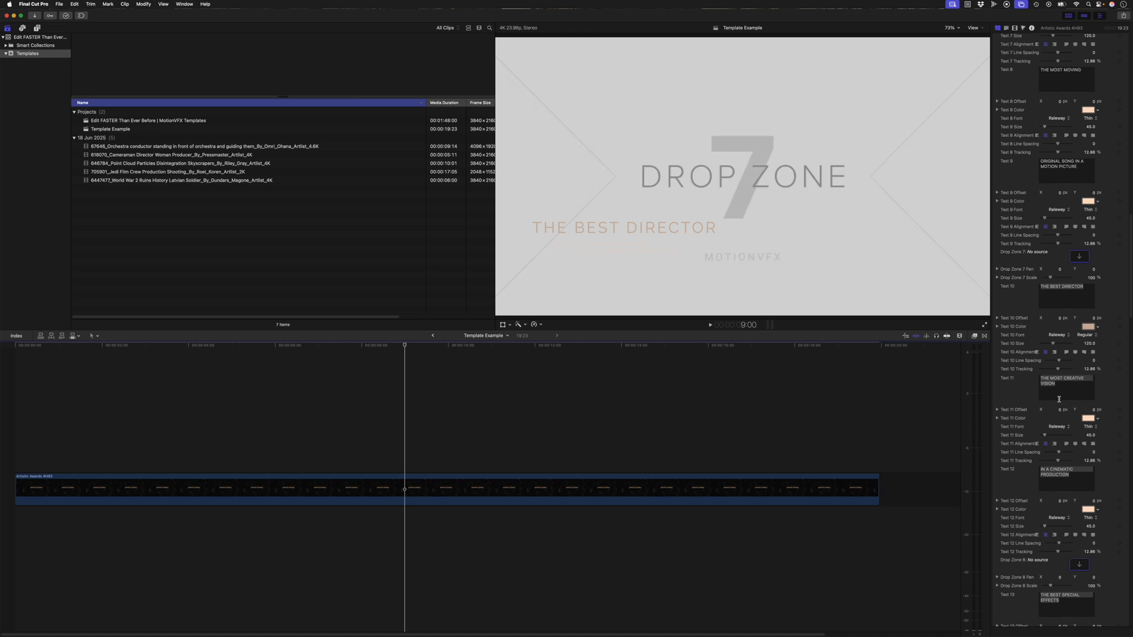
# - Select the two used clips including the conductor clip and hide them via Hide Clips
pyautogui.scroll(-3)
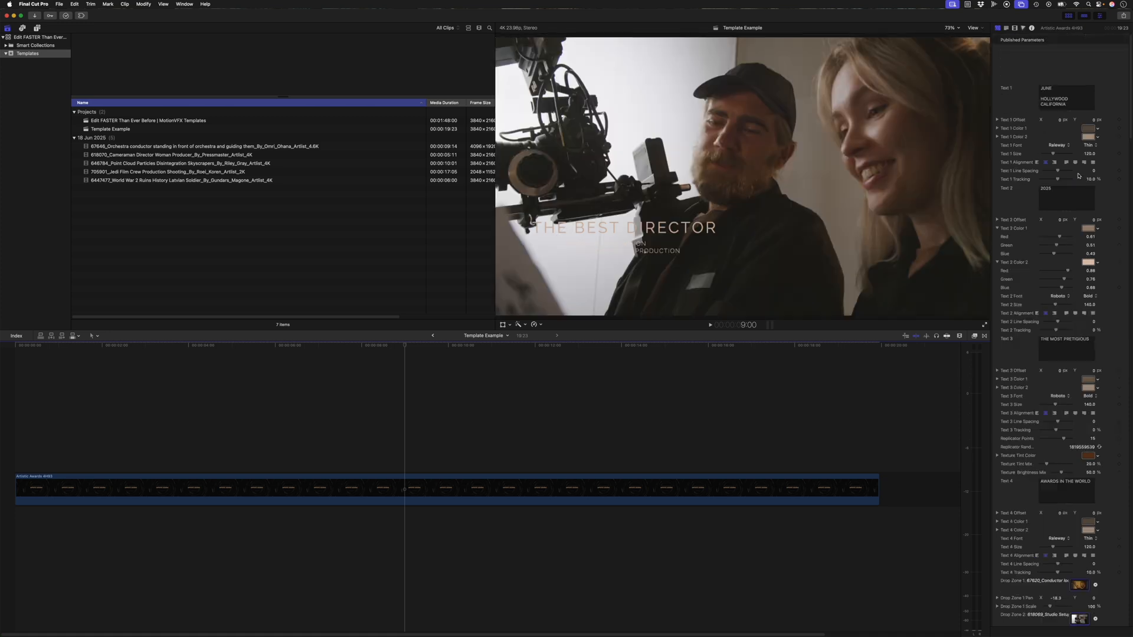
pyautogui.scroll(-3)
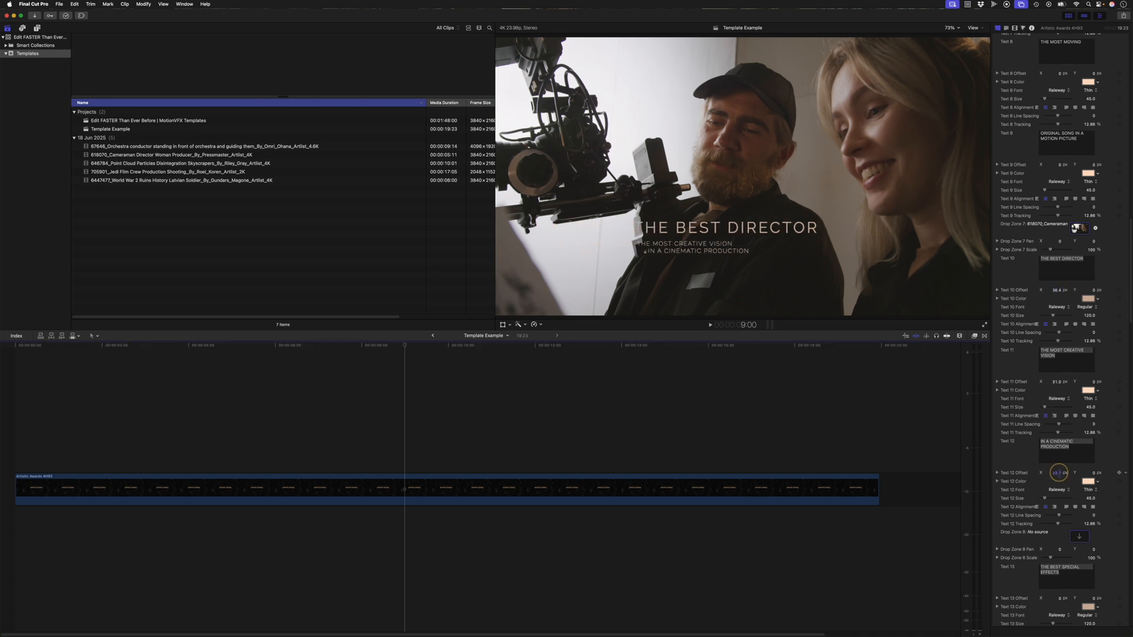
pyautogui.click(177, 147)
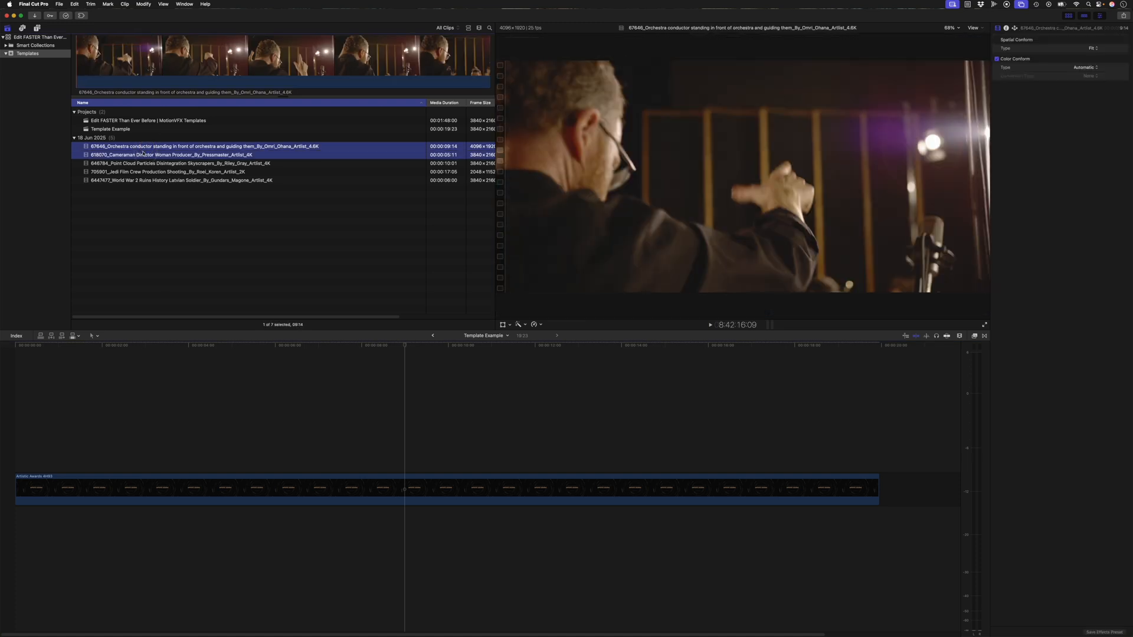
pyautogui.rightClick(142, 155)
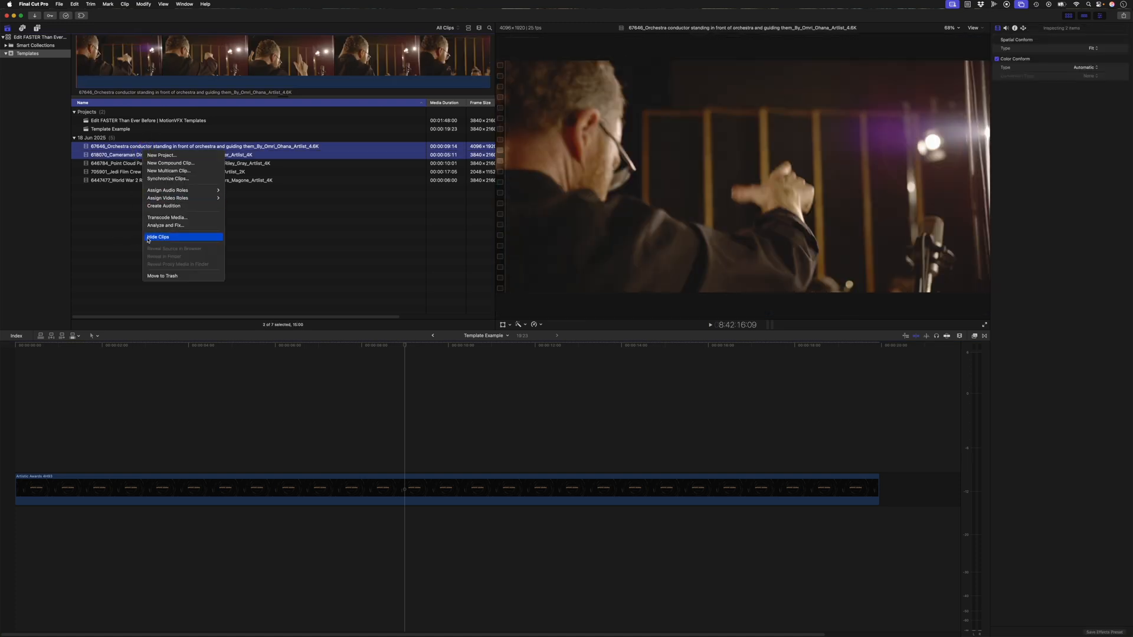
pyautogui.click(157, 236)
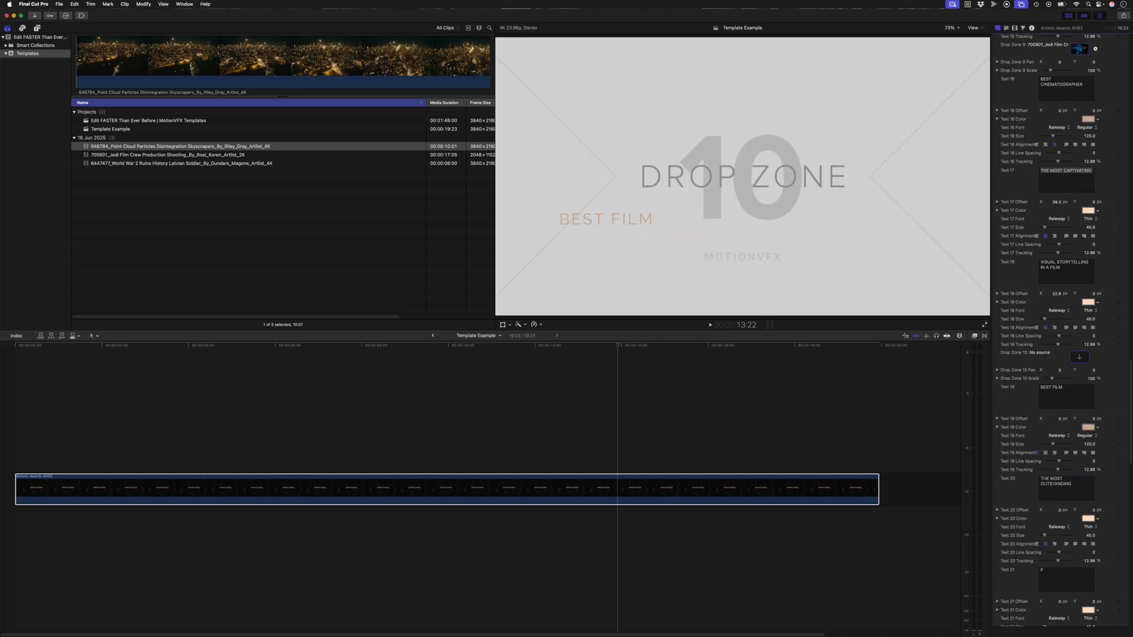
# - Enter FILM OF THE YEAR in Text 21 and hide the three remaining clips
pyautogui.write('FILM OF THE YEAR')
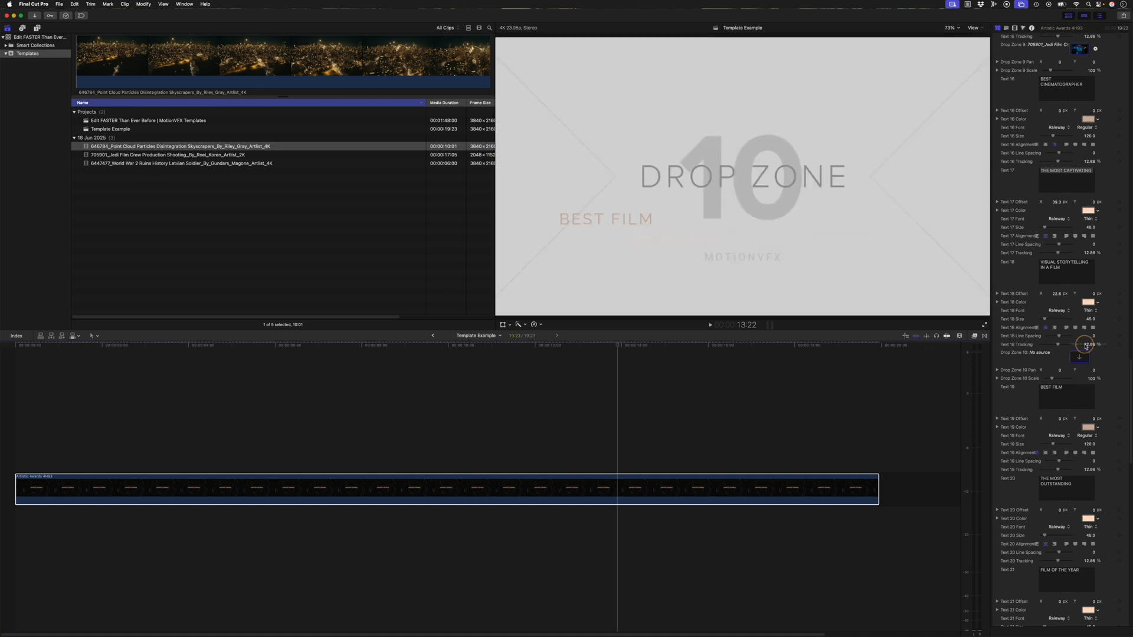
pyautogui.rightClick(173, 154)
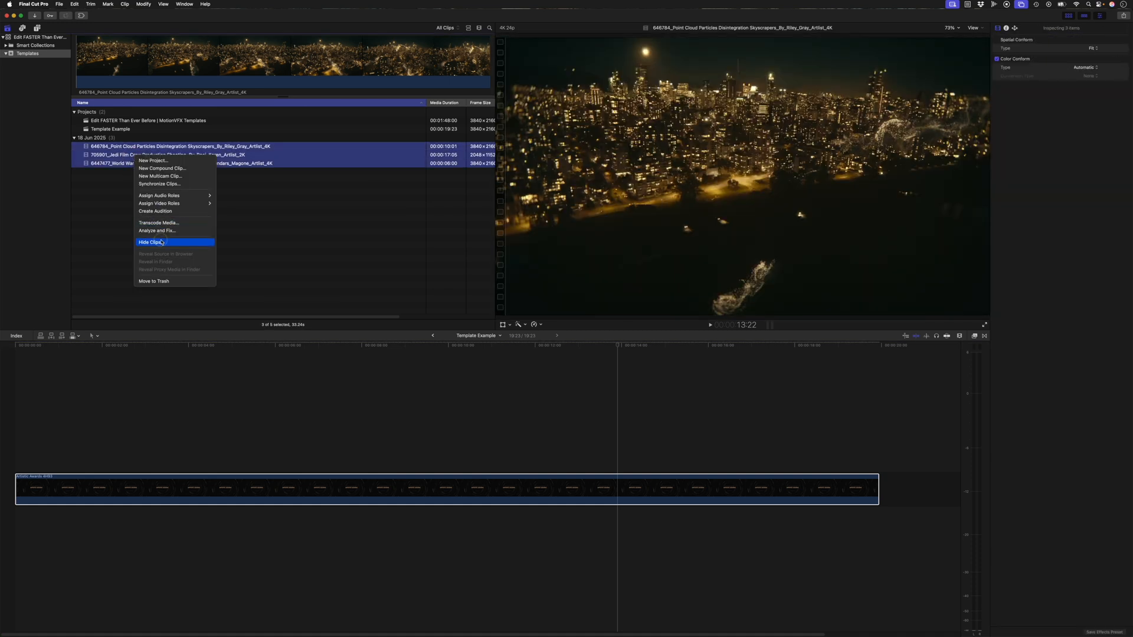
pyautogui.click(151, 242)
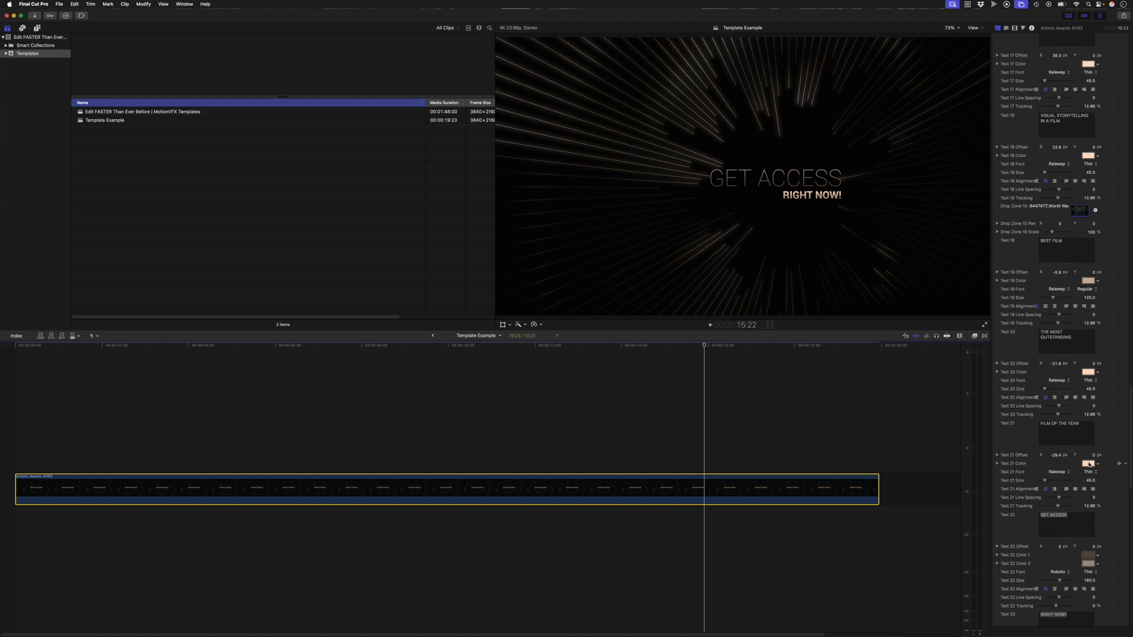
# - Retype the GET ACCESS field in Text 22, entering CAS
pyautogui.scroll(-3)
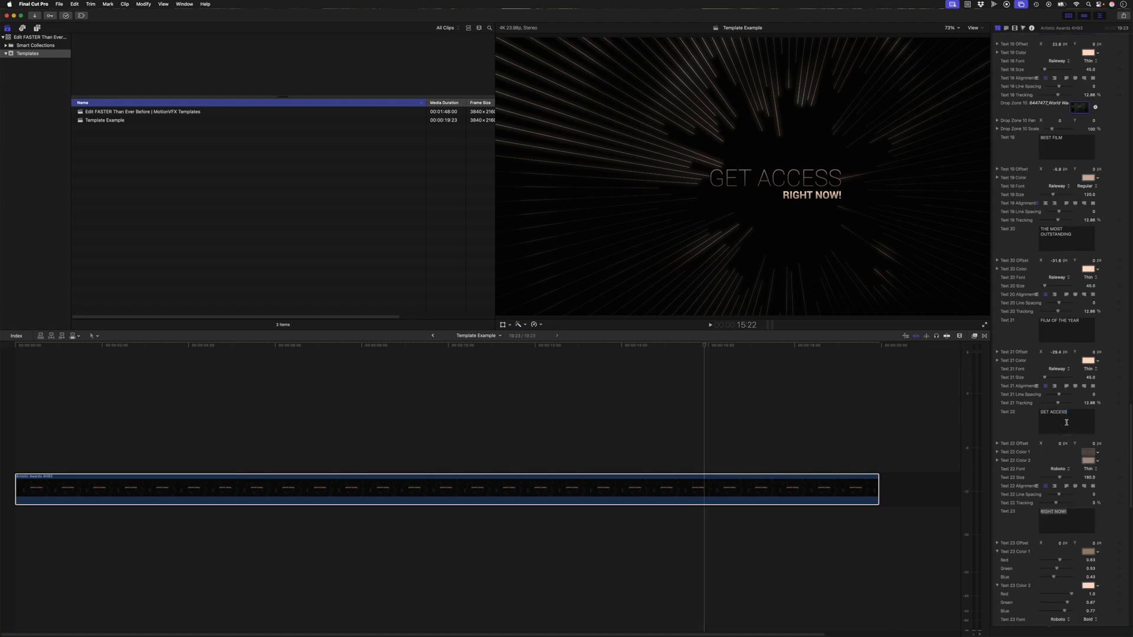
pyautogui.write('CAS')
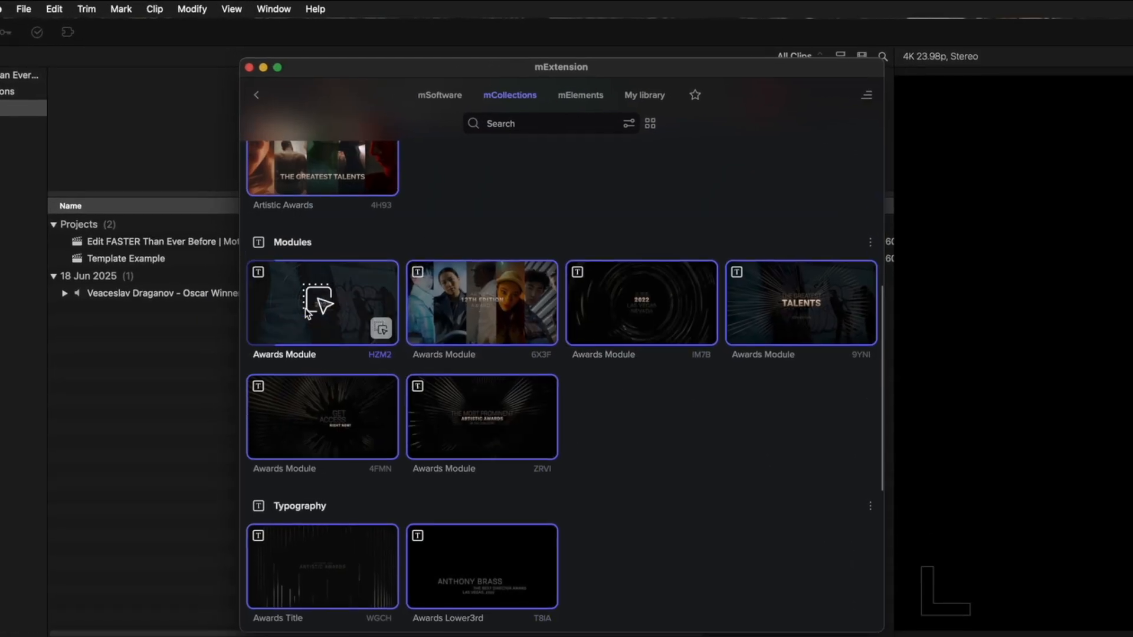
# - Drag Awards Modules HZM2 and 6X3F onto the timeline after the template
pyautogui.moveTo(321, 303); pyautogui.dragTo(534, 494)
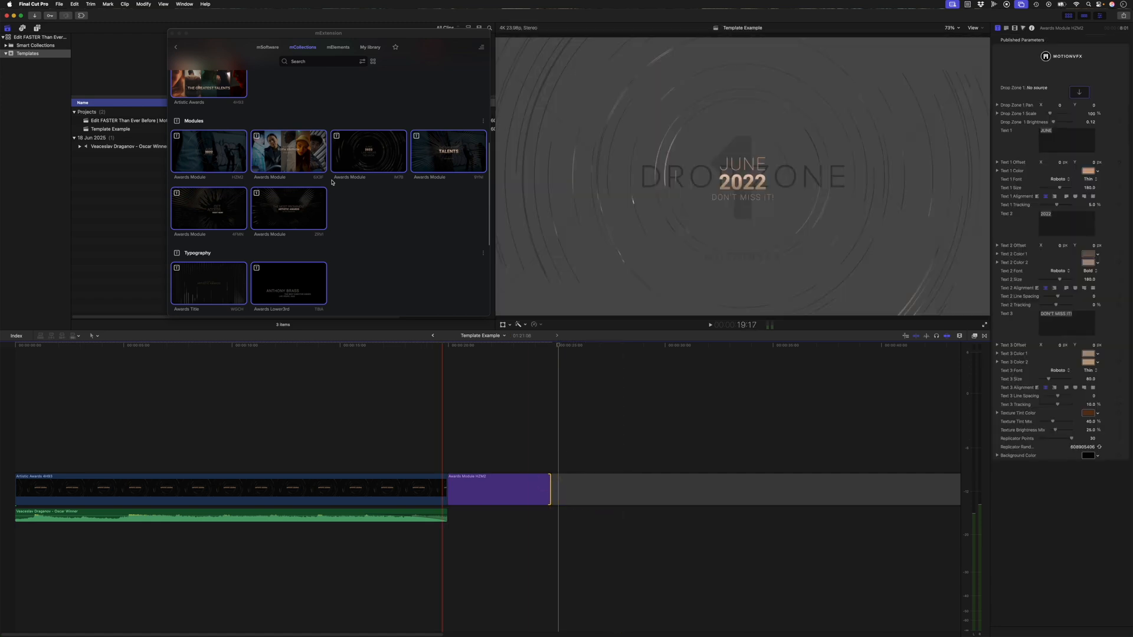
pyautogui.moveTo(288, 152); pyautogui.dragTo(555, 497)
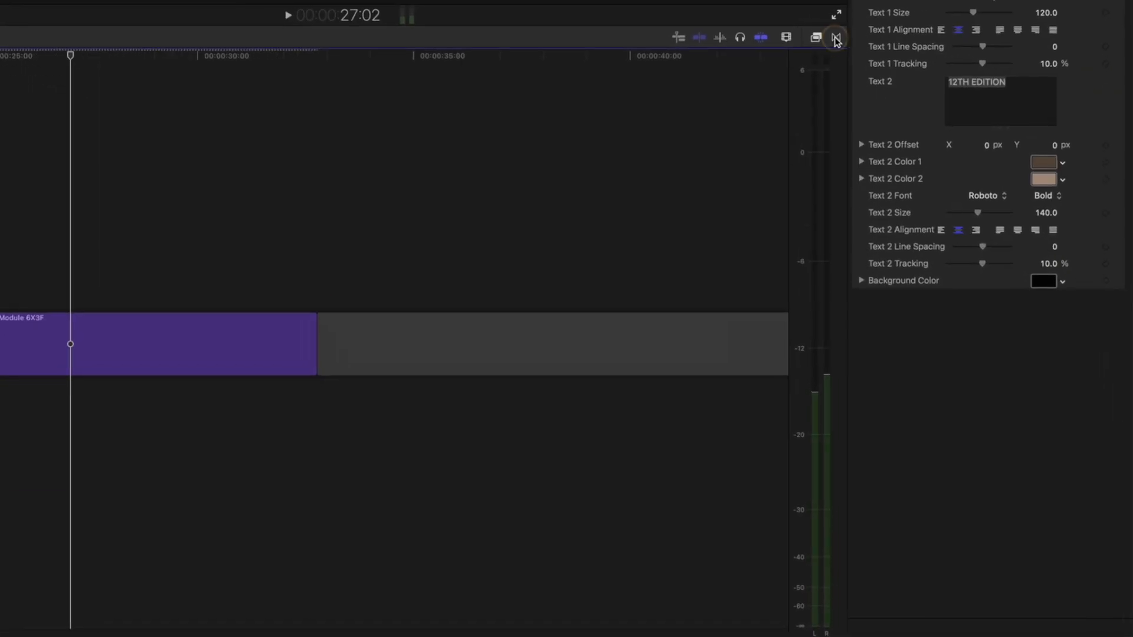
# - Browse the installed transitions collection for one to place between the module clips
pyautogui.click(835, 37)
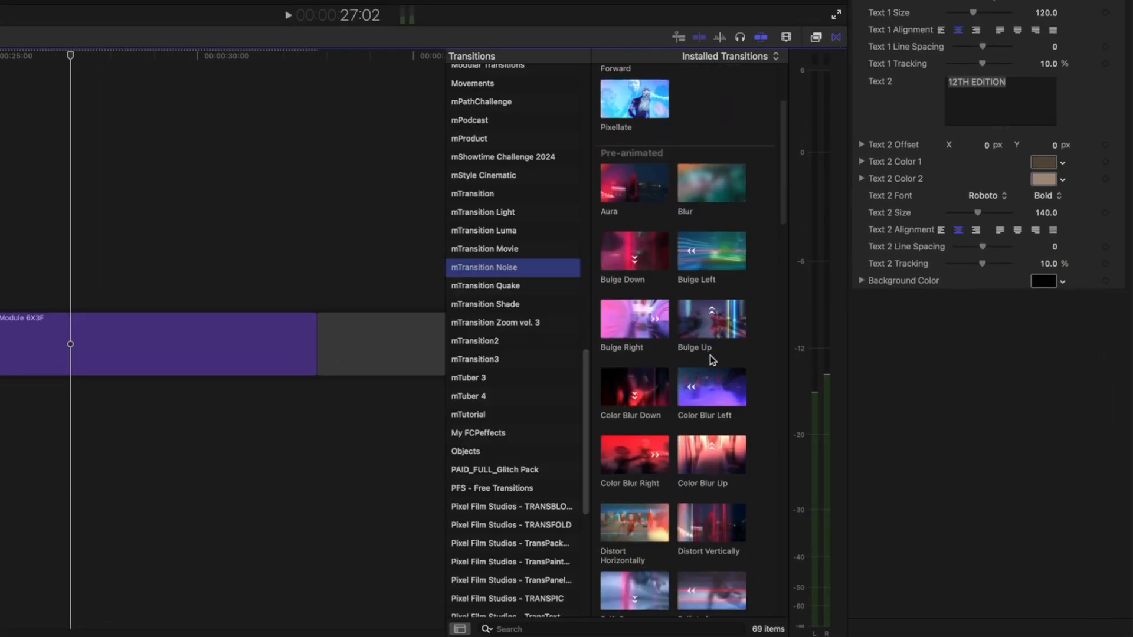
pyautogui.scroll(-3)
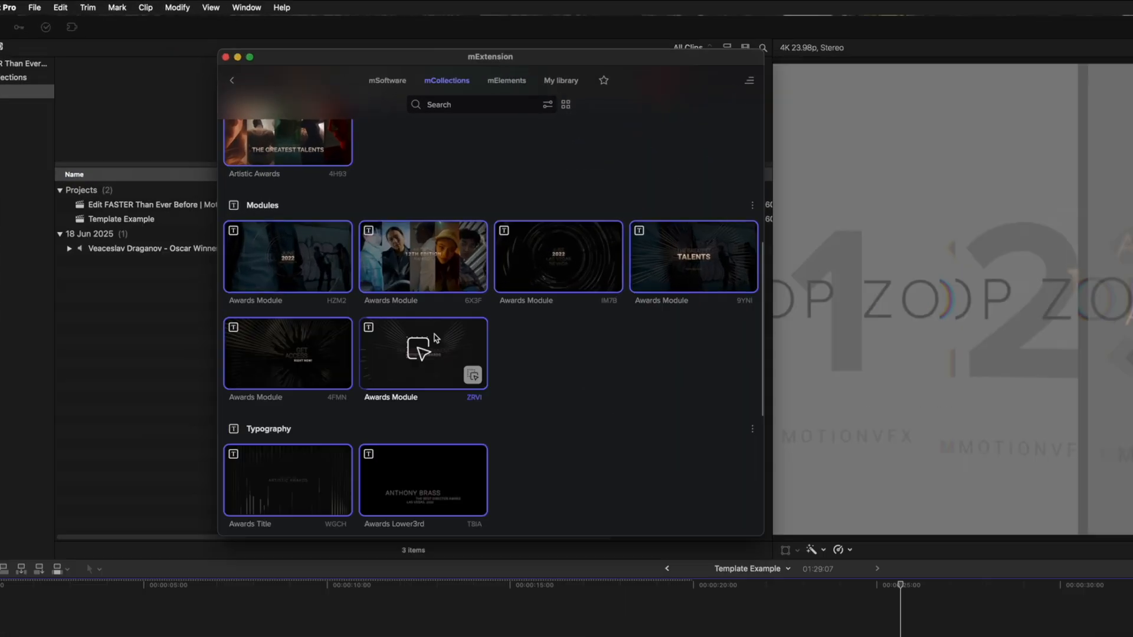
# - Scroll the mCollections list past the Modules toward the Artistic Awards templates
pyautogui.scroll(-3)
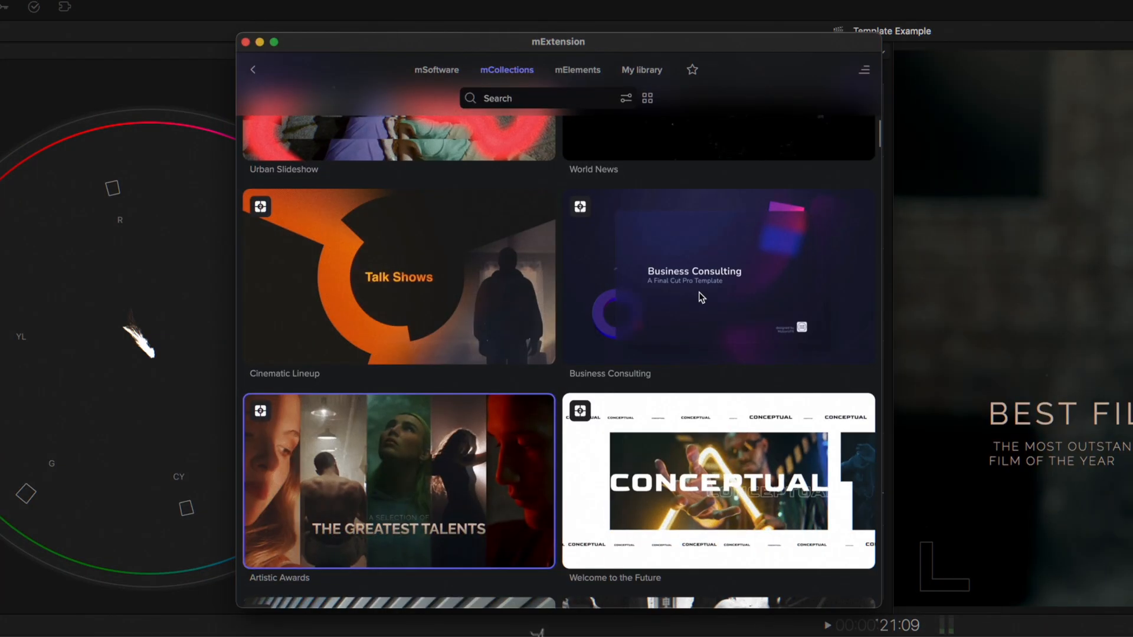
pyautogui.scroll(-3)
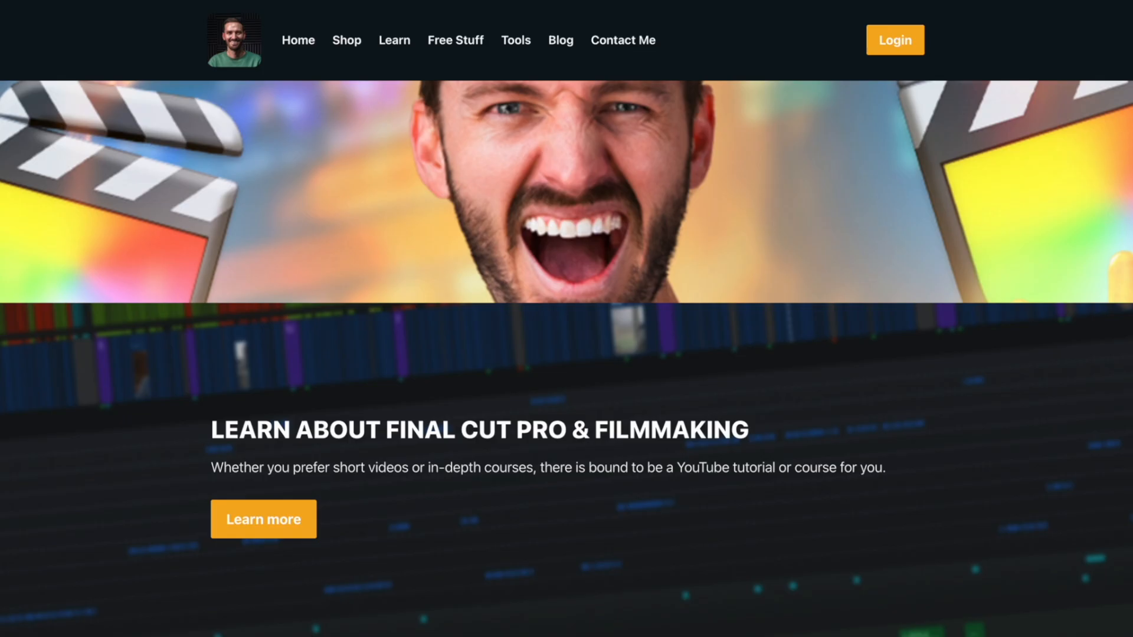
pyautogui.scroll(-3)
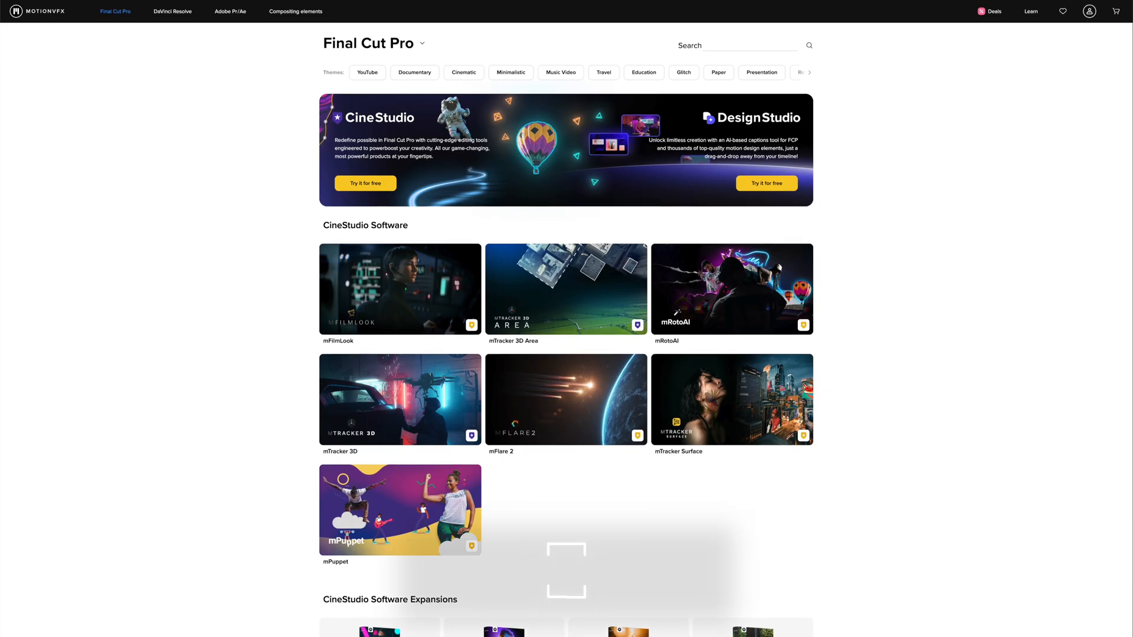
# - Scroll the Final Cut Pro page past CineStudio expansions to the Other products section
pyautogui.scroll(-3)
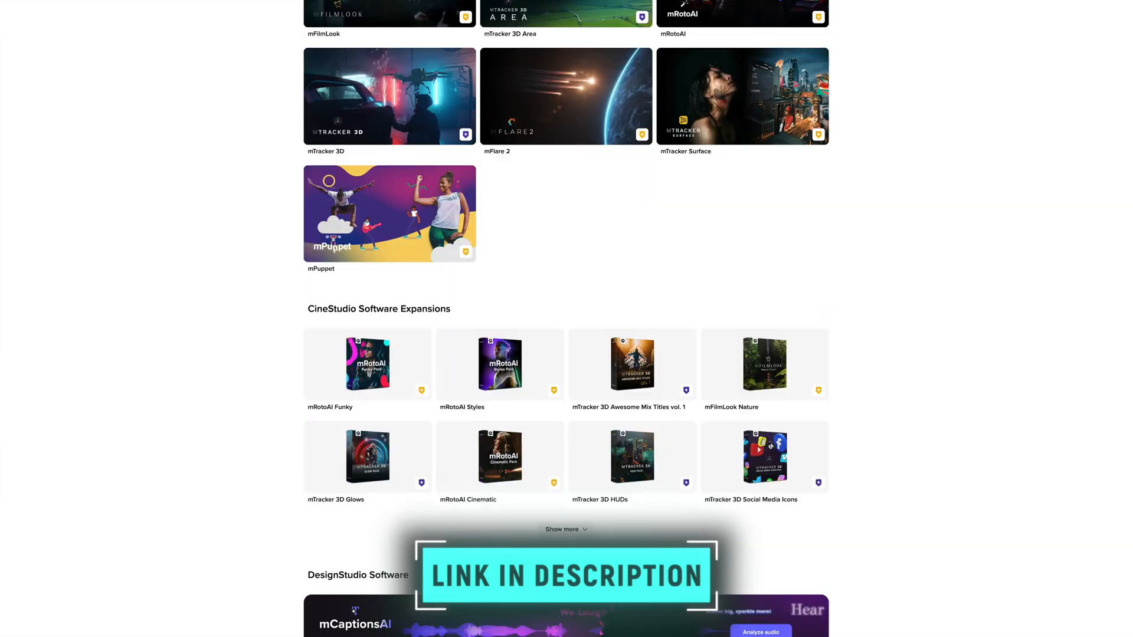
pyautogui.scroll(-3)
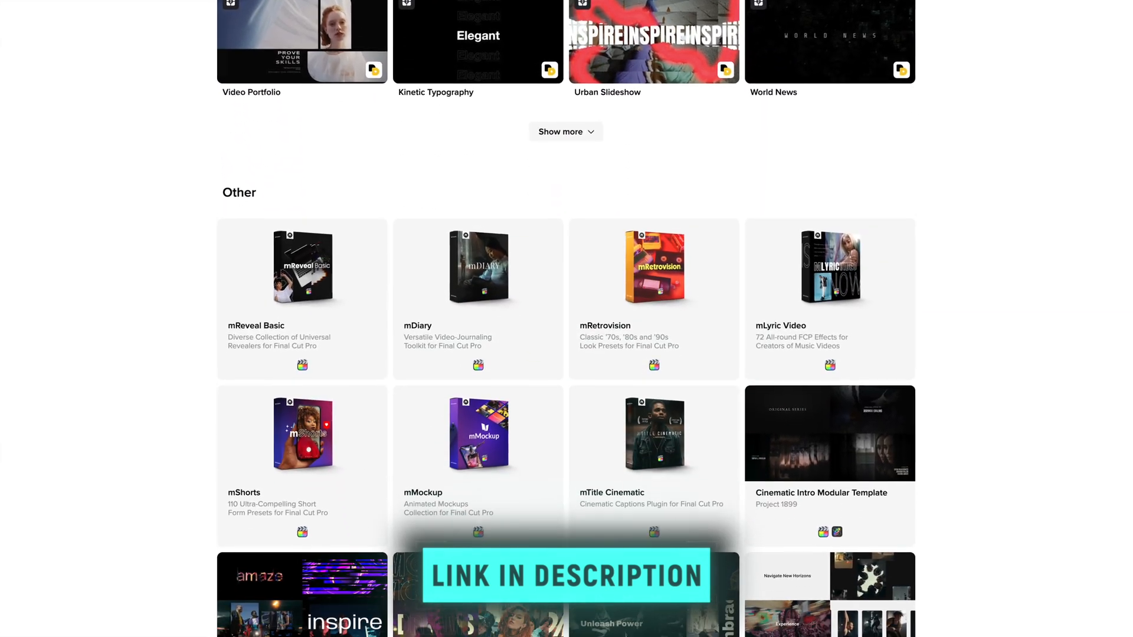